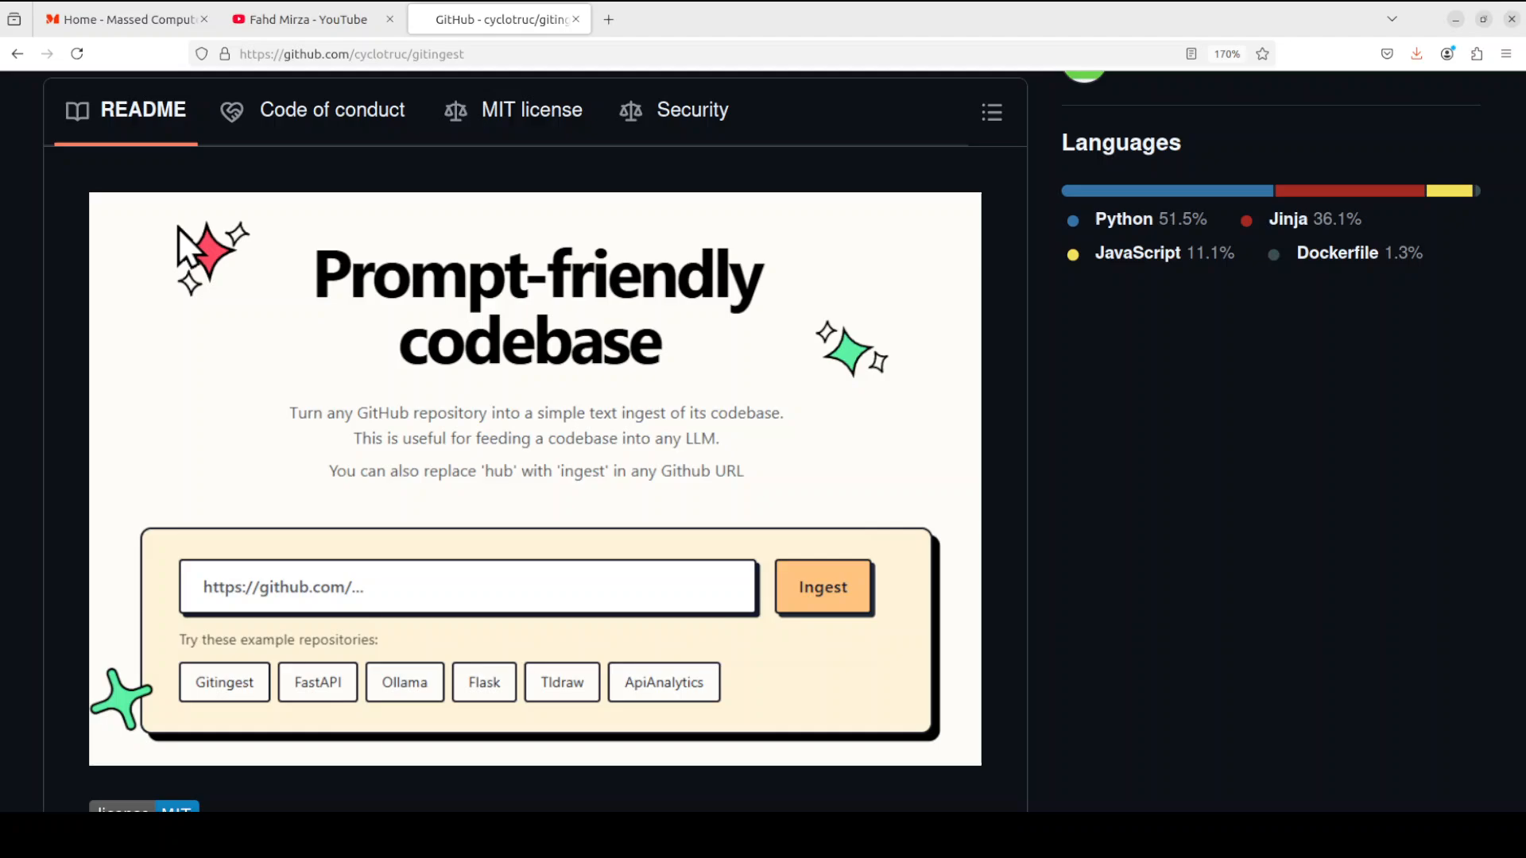
Leave the Gitingest README for the terminal showing the Ubuntu 22.04.5 LTS release details.
{"action": "left_click", "coordinate": [127, 20]}
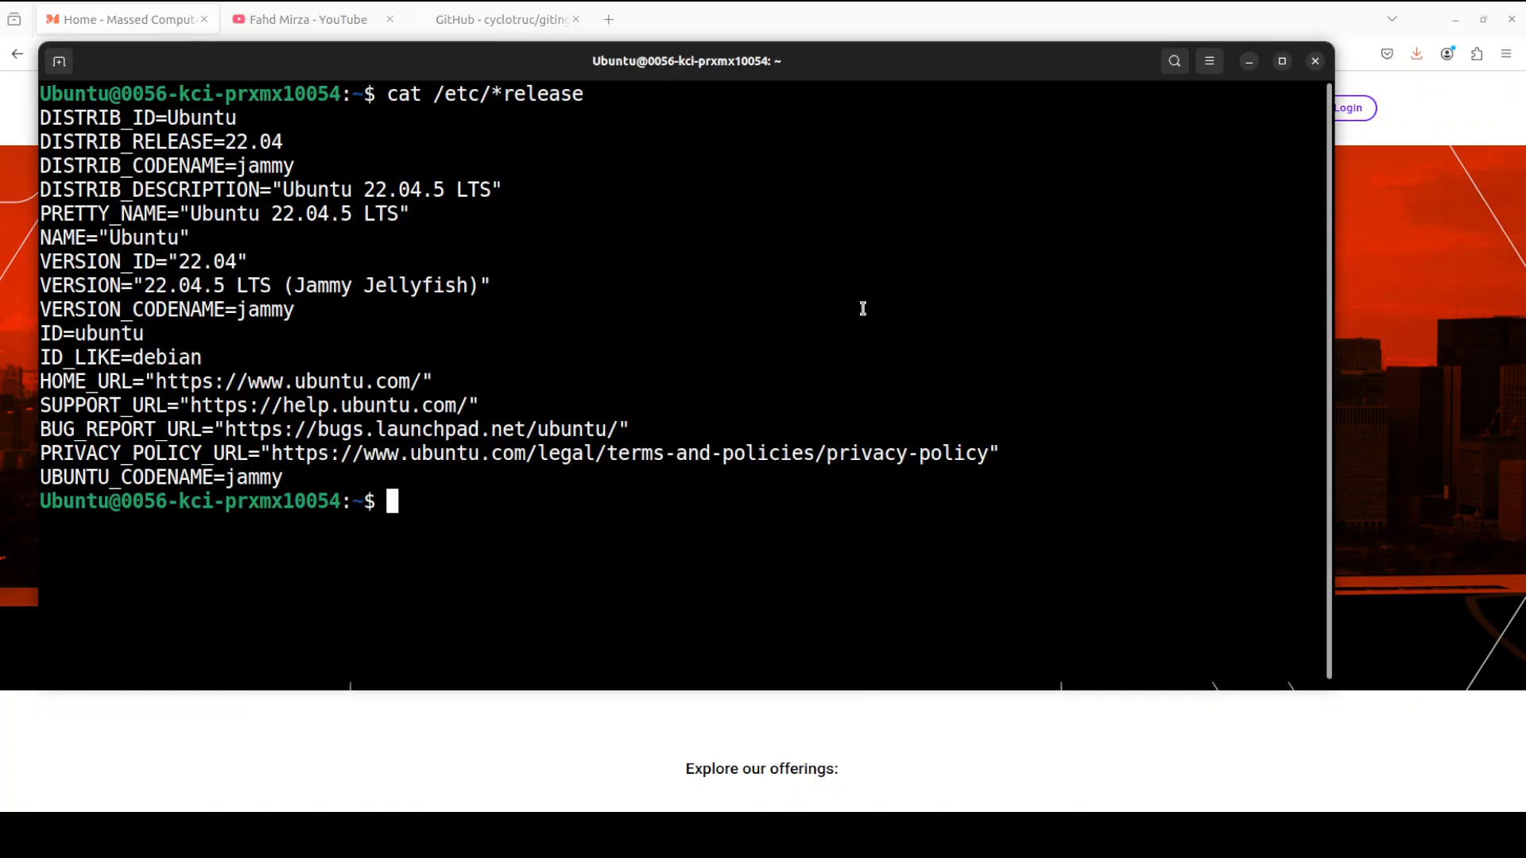
Check the GPU with nvidia-smi before setting up the ai conda environment and cloning gitingest.
{"action": "type", "text": "nvidia-smi"}
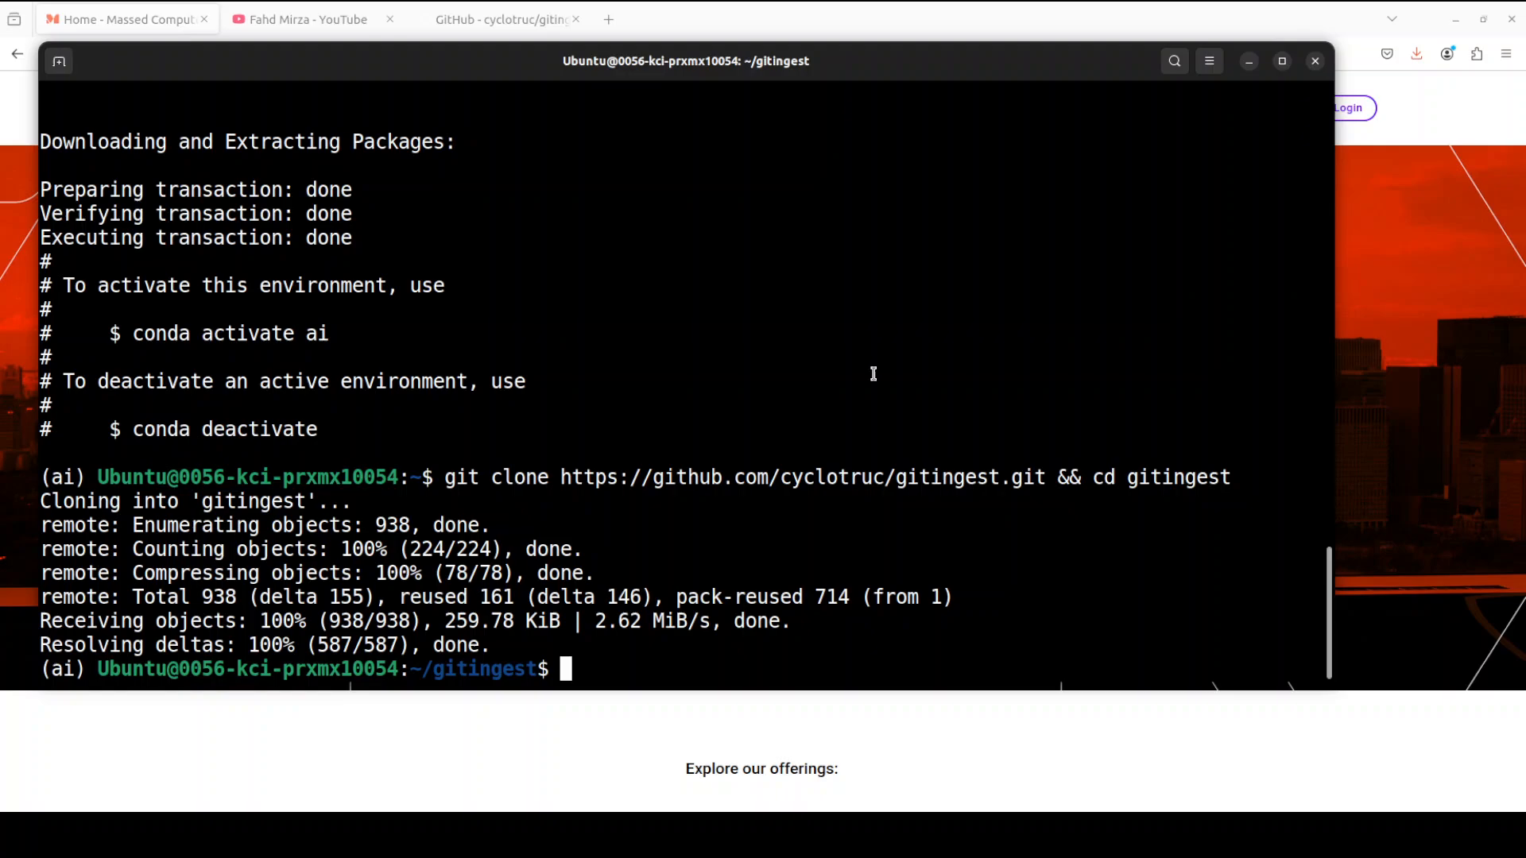
Check the Docker version, chmod 666 the Docker socket, and build the gitingest image.
{"action": "type", "text": "docker --v"}
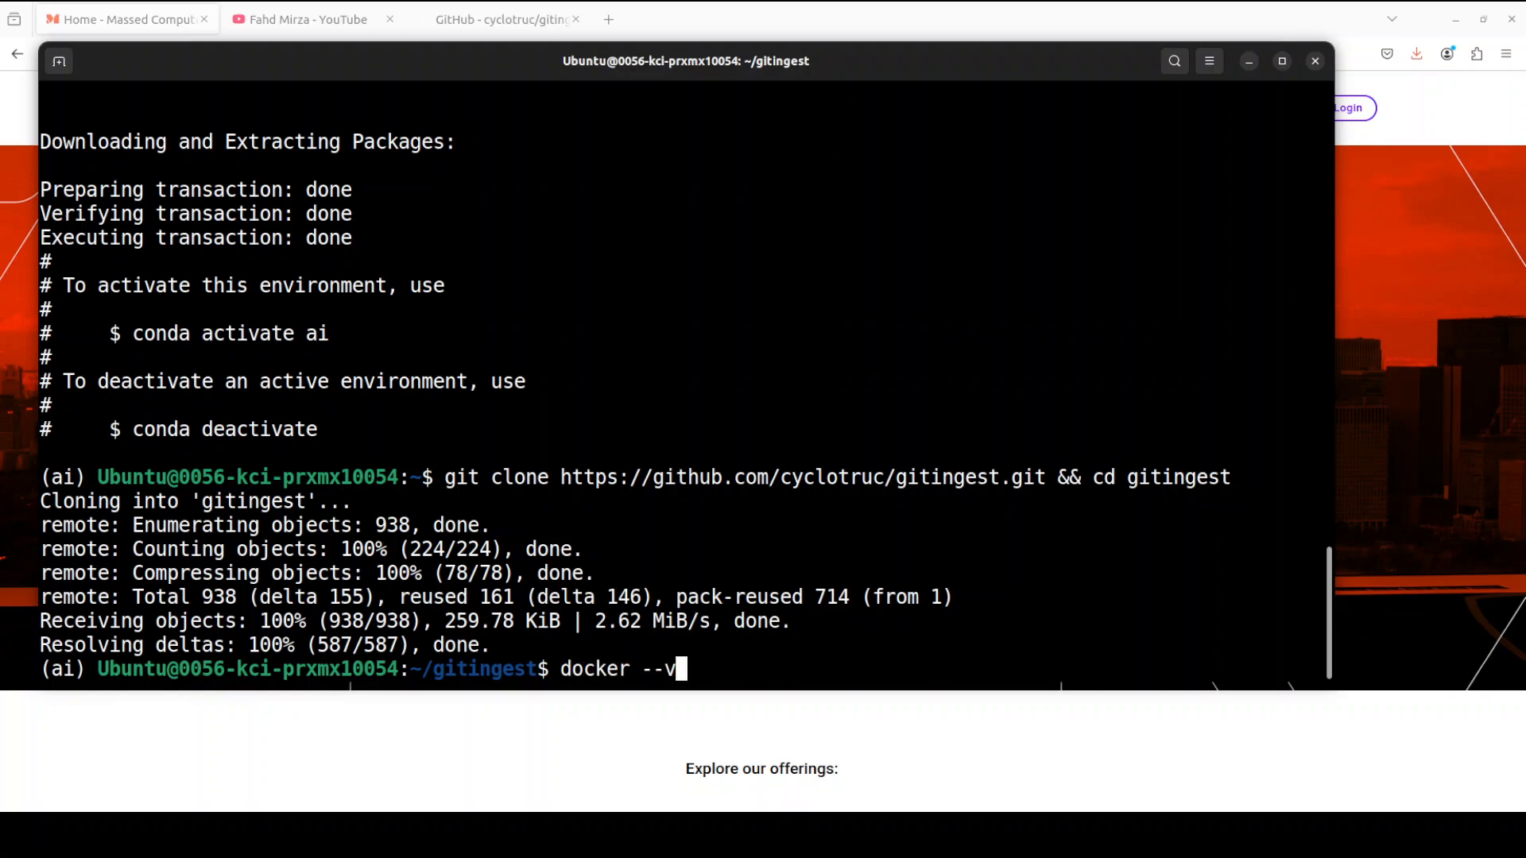
{"action": "key", "text": "Return"}
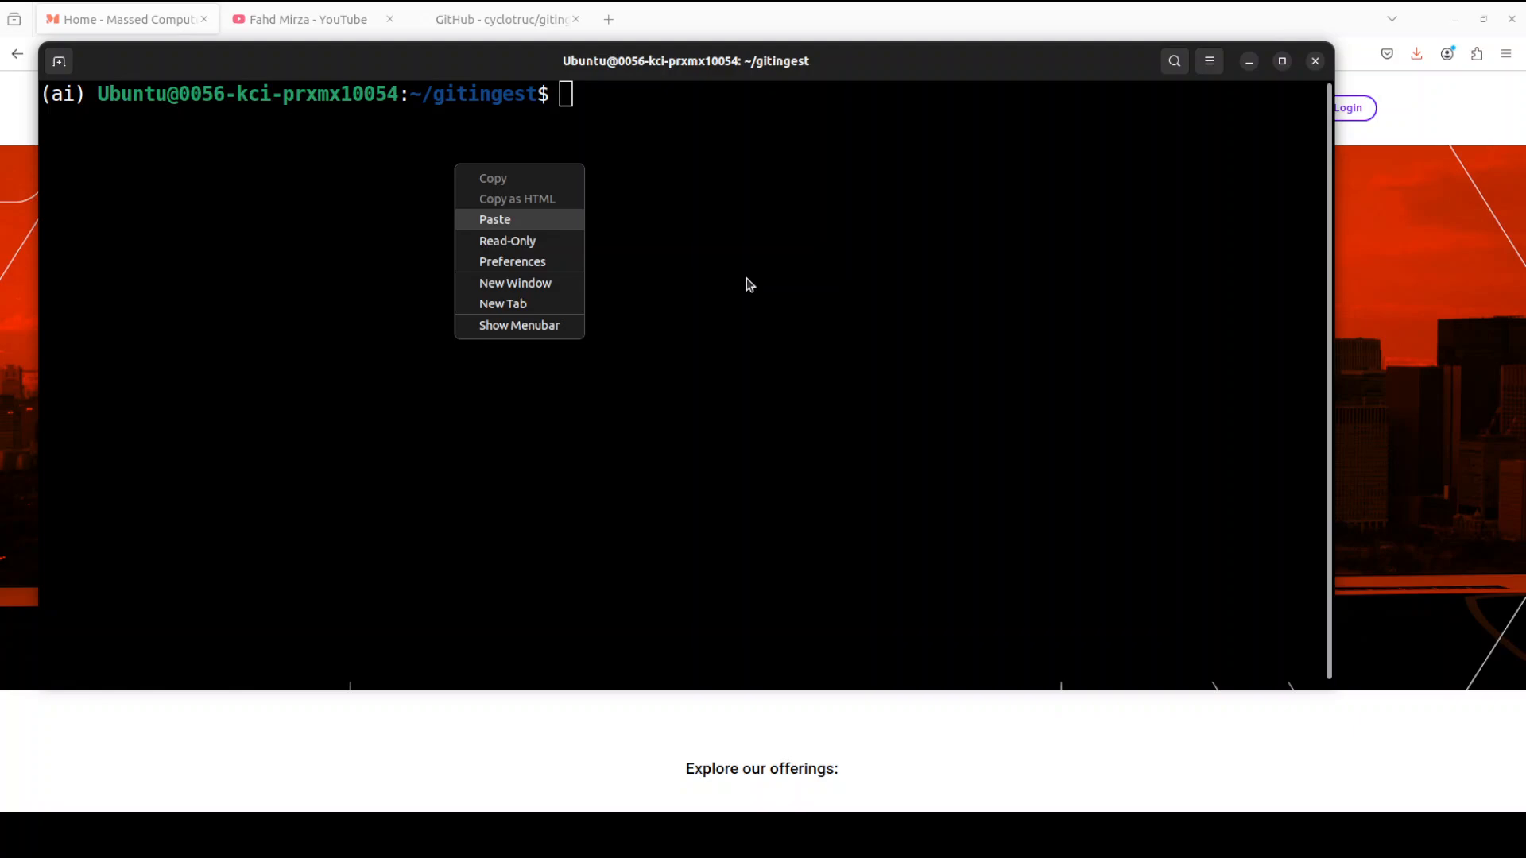
{"action": "left_click", "coordinate": [496, 219]}
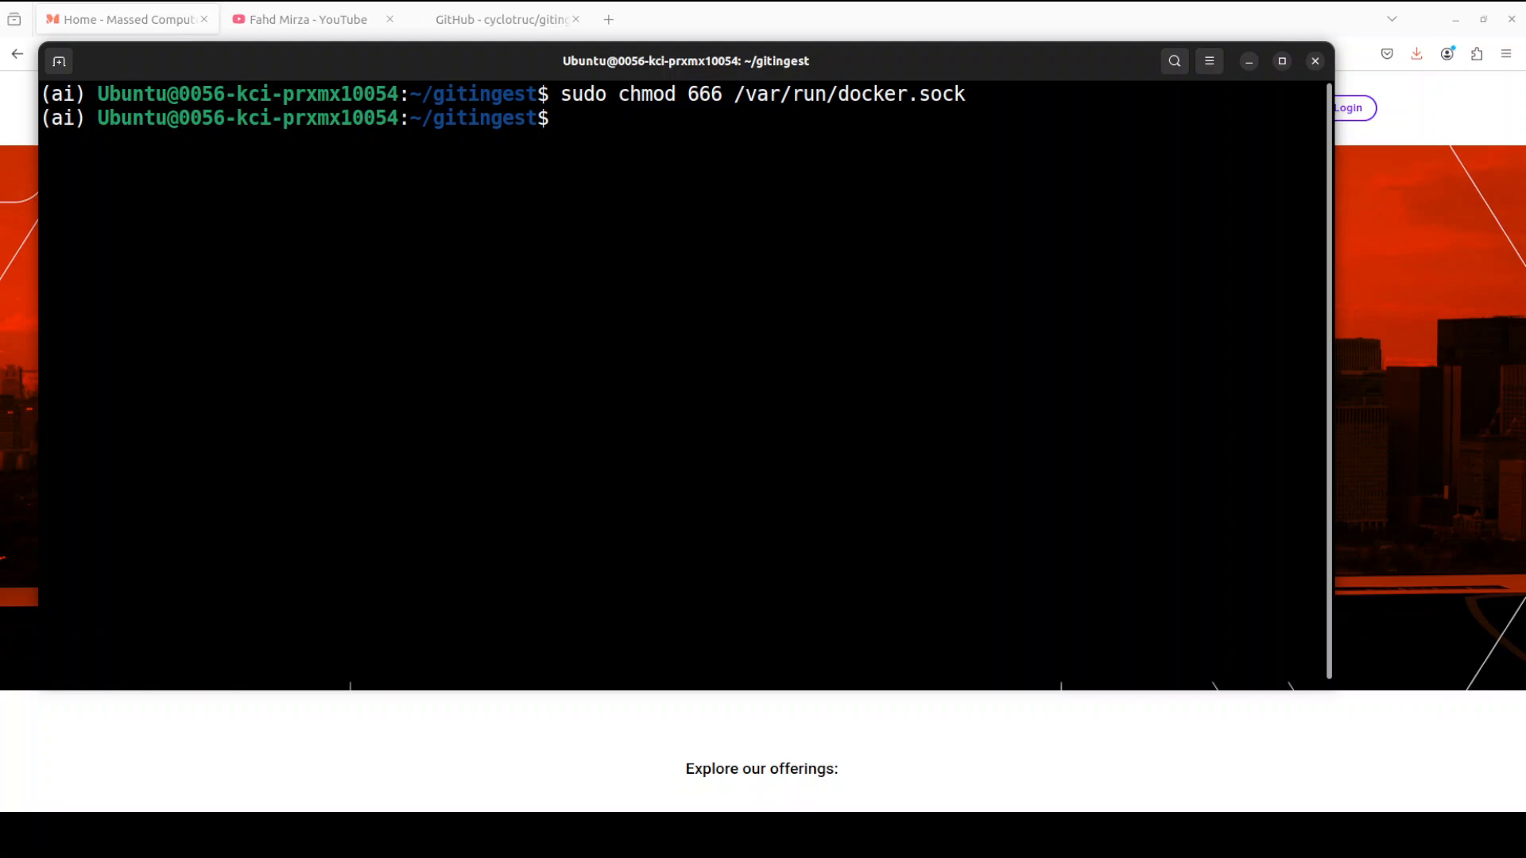
{"action": "type", "text": "docker build -t gitingest ."}
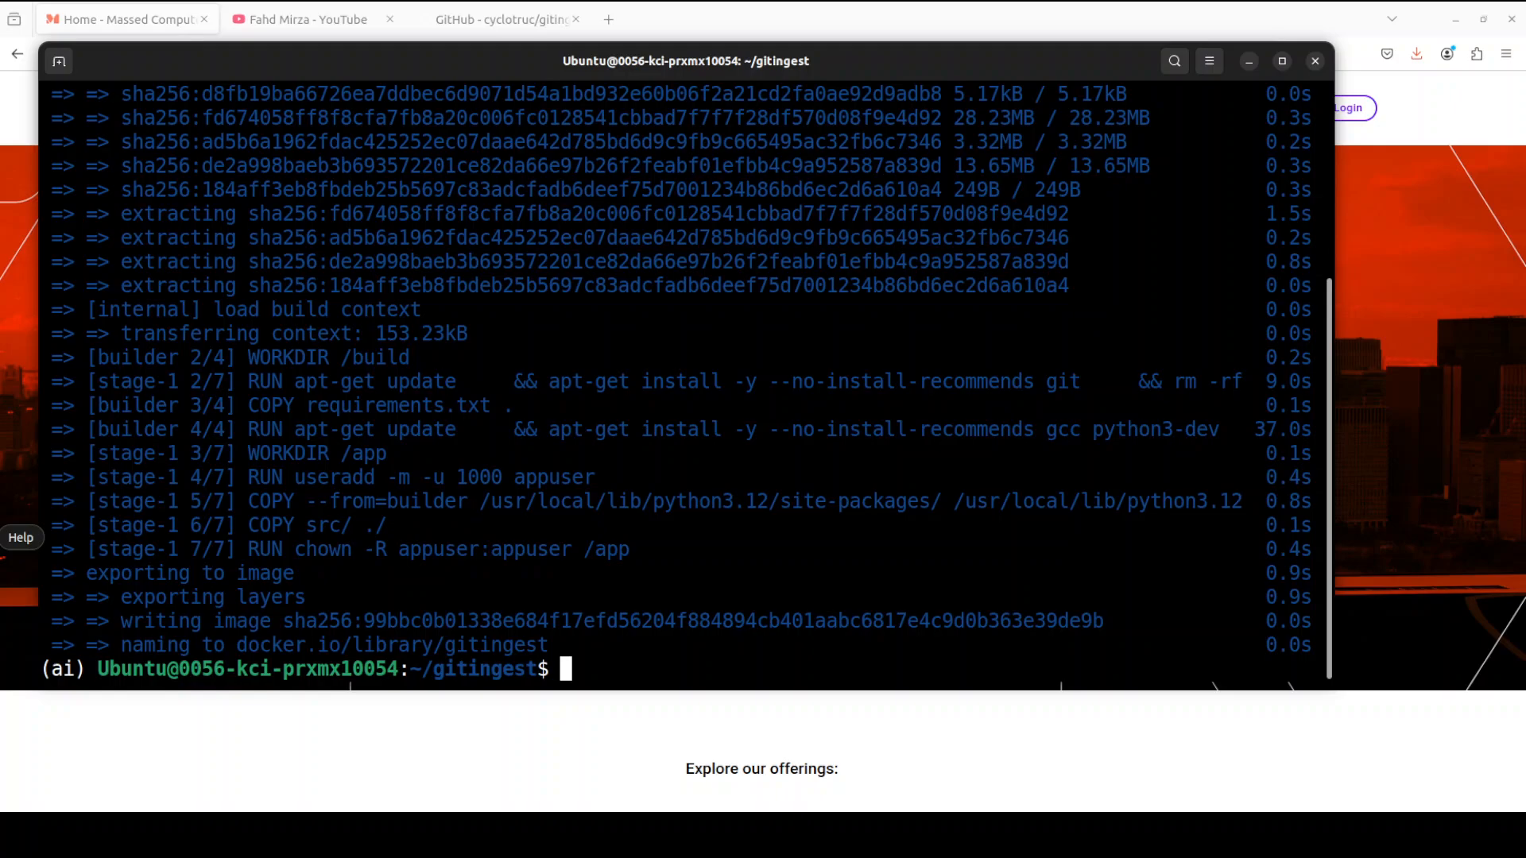
Paste and run the docker run command so Gitingest serves at localhost:8000.
{"action": "right_click", "coordinate": [856, 567]}
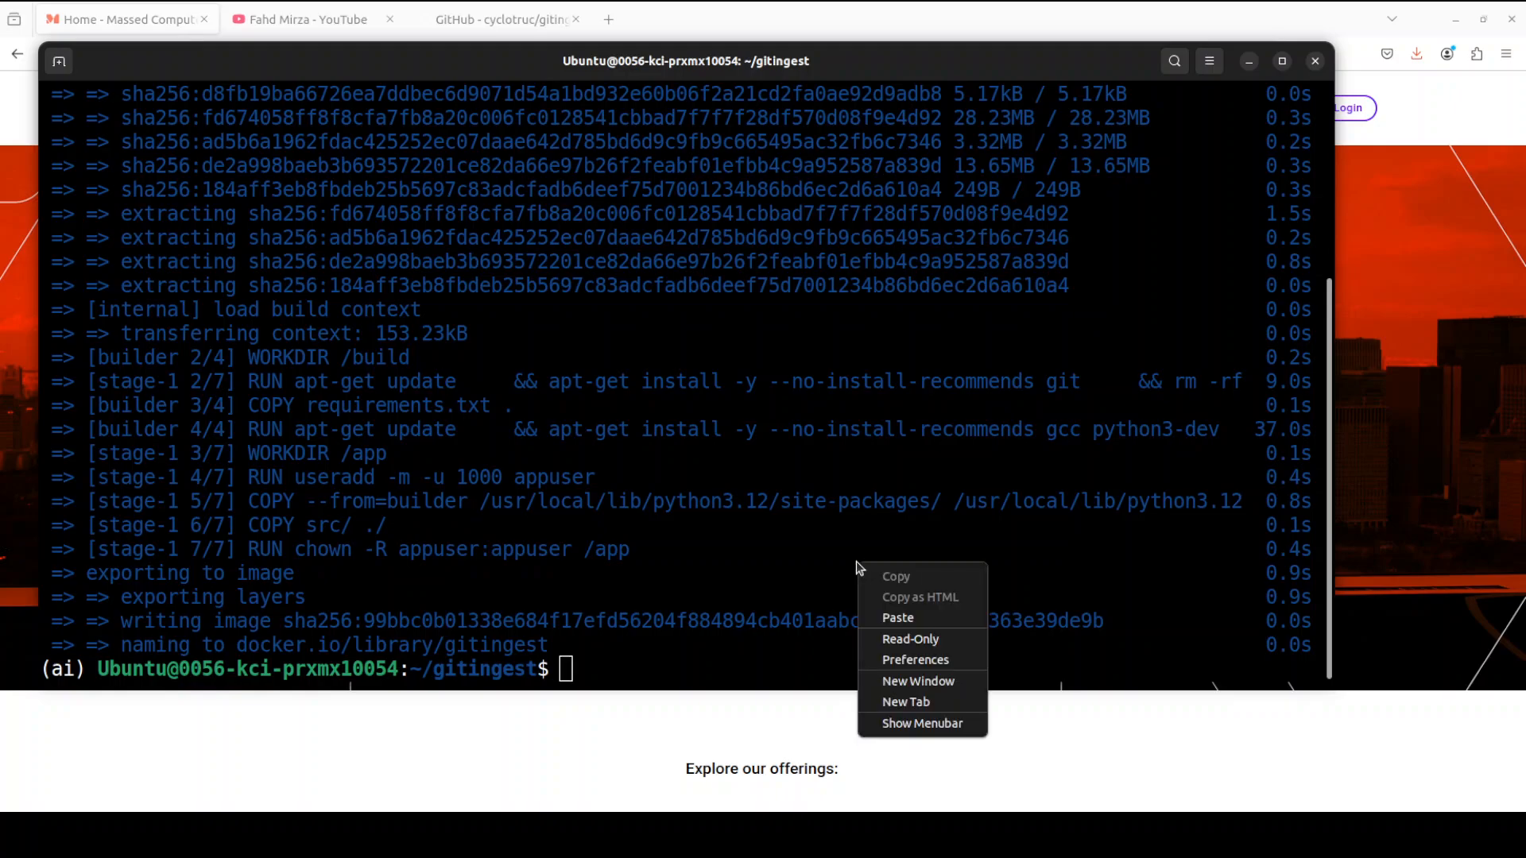
{"action": "left_click", "coordinate": [896, 618]}
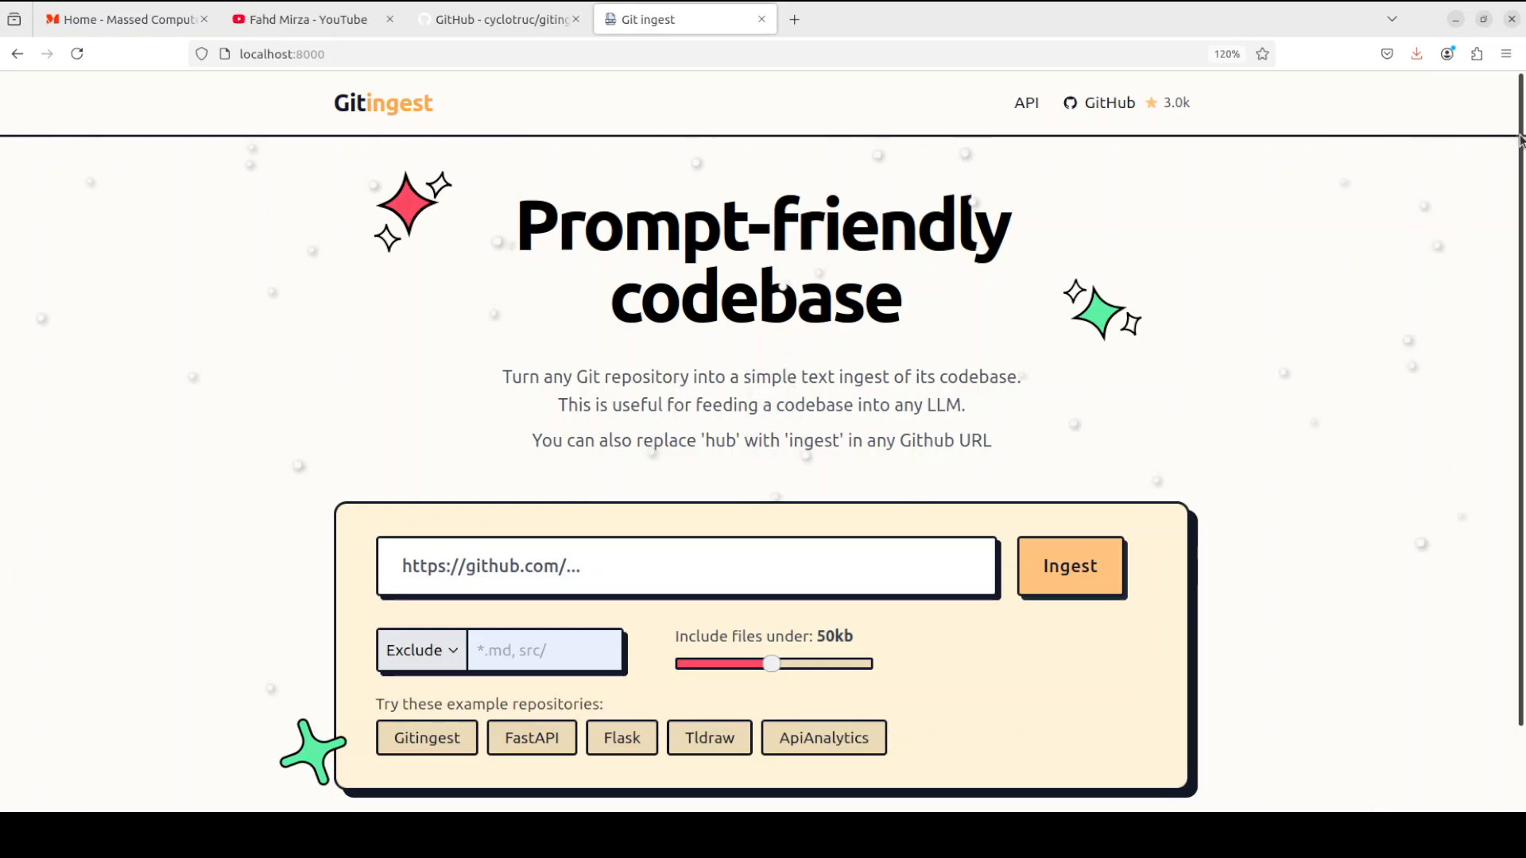
Drag the 'Include files under' slider from 50kb down to 44kb.
{"action": "scroll", "scroll_direction": "down", "scroll_amount": 3}
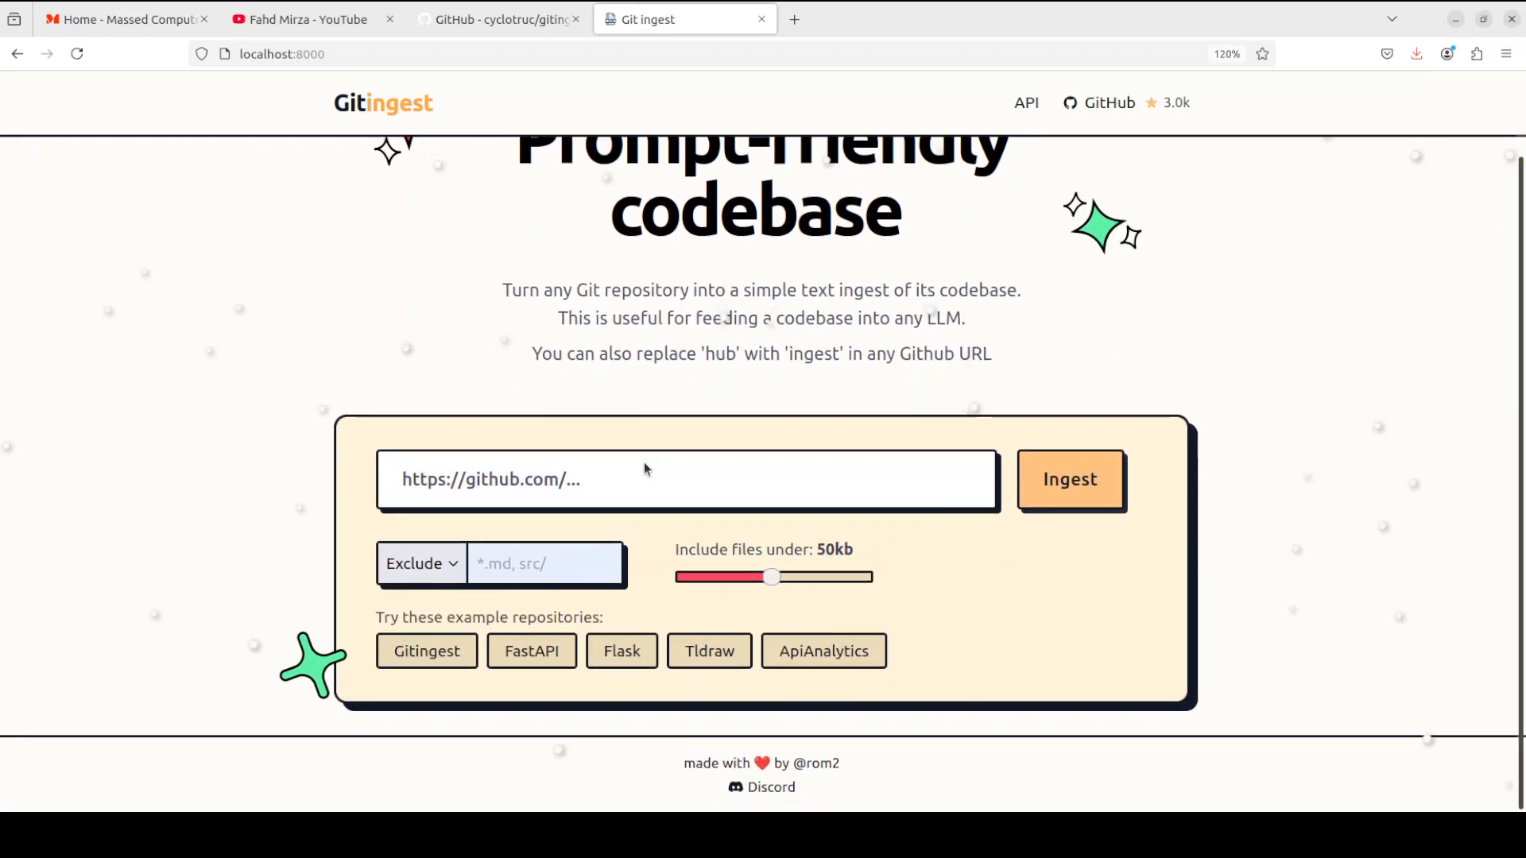
{"action": "left_click", "coordinate": [687, 478]}
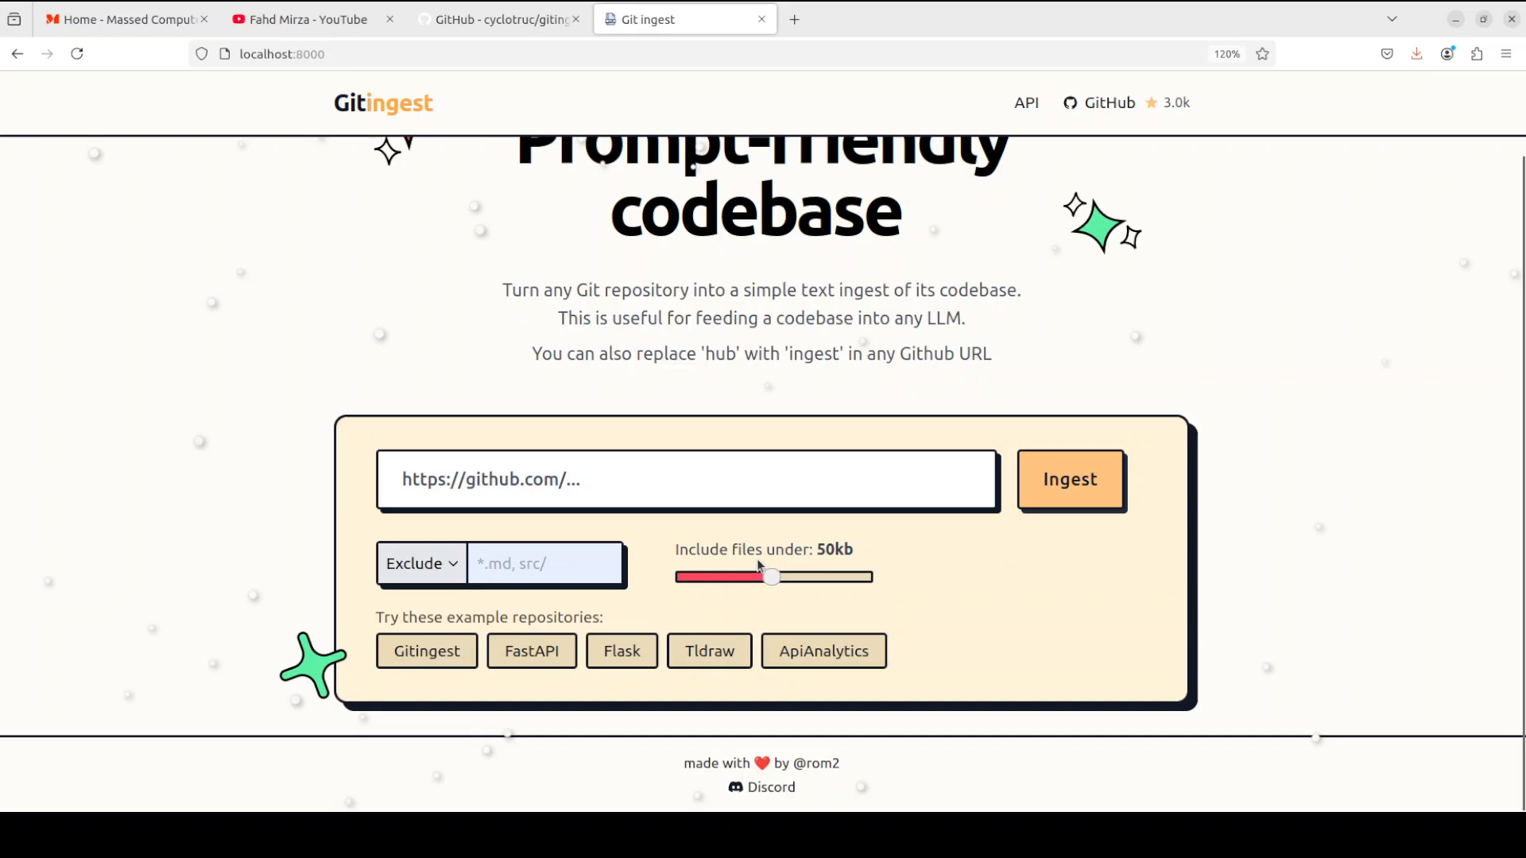
{"action": "left_click_drag", "start_coordinate": [773, 576], "coordinate": [773, 577]}
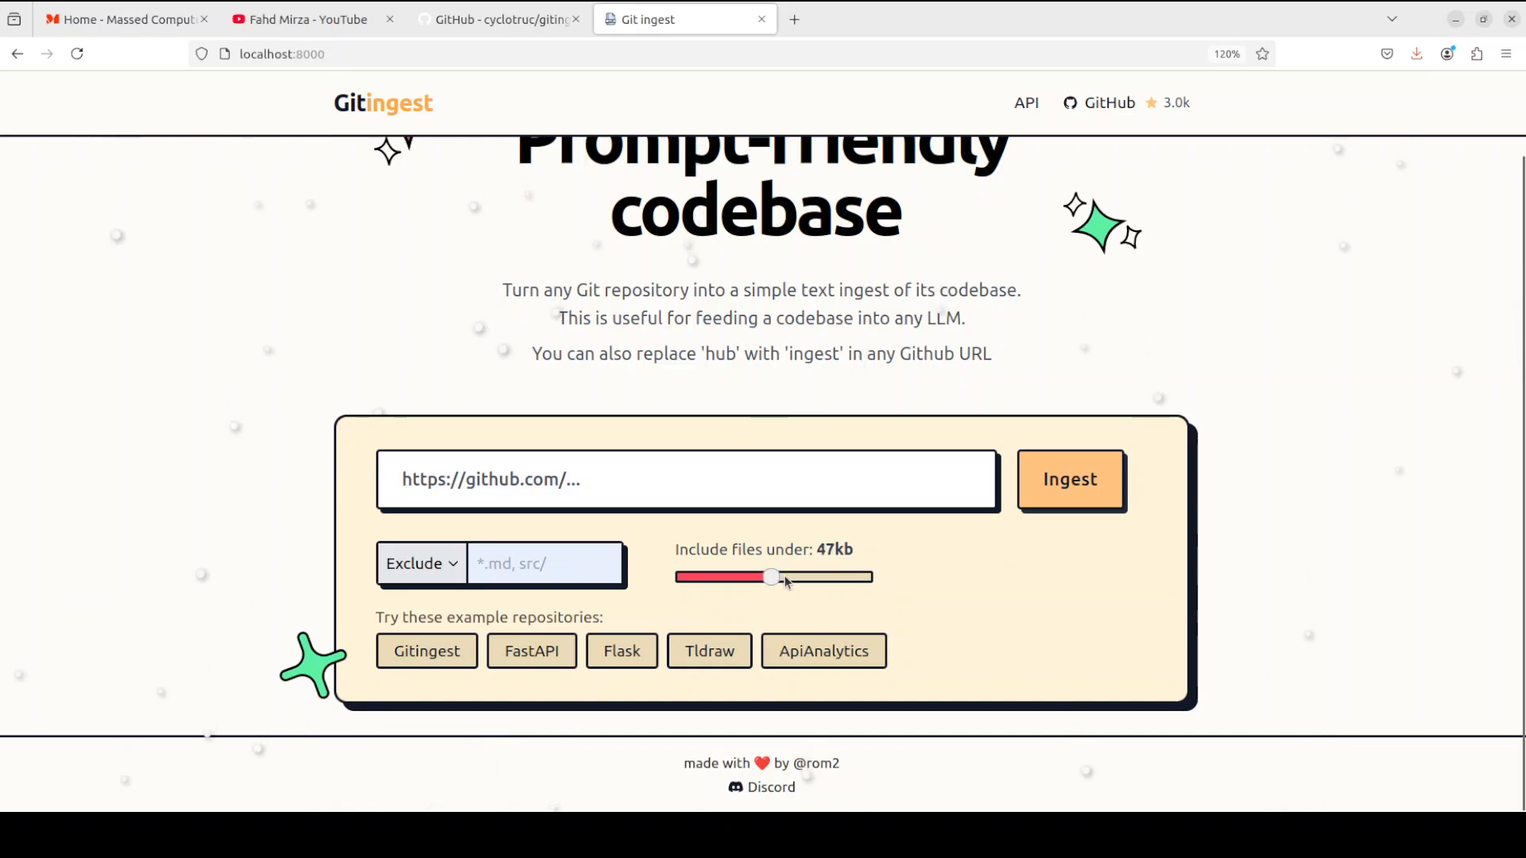
{"action": "left_click_drag", "start_coordinate": [773, 577], "coordinate": [766, 577]}
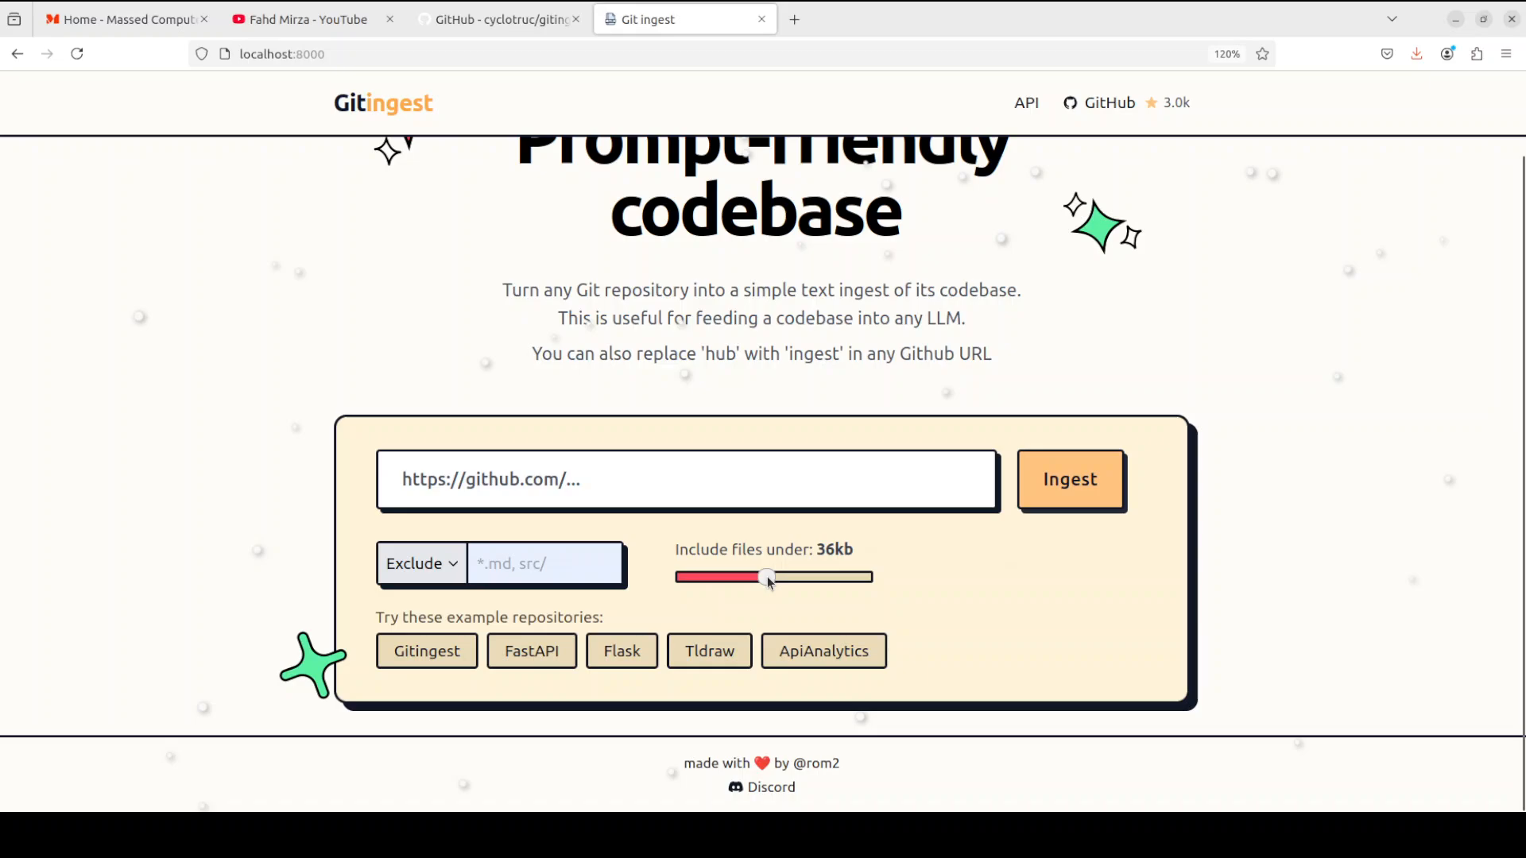
{"action": "left_click_drag", "start_coordinate": [766, 577], "coordinate": [774, 577]}
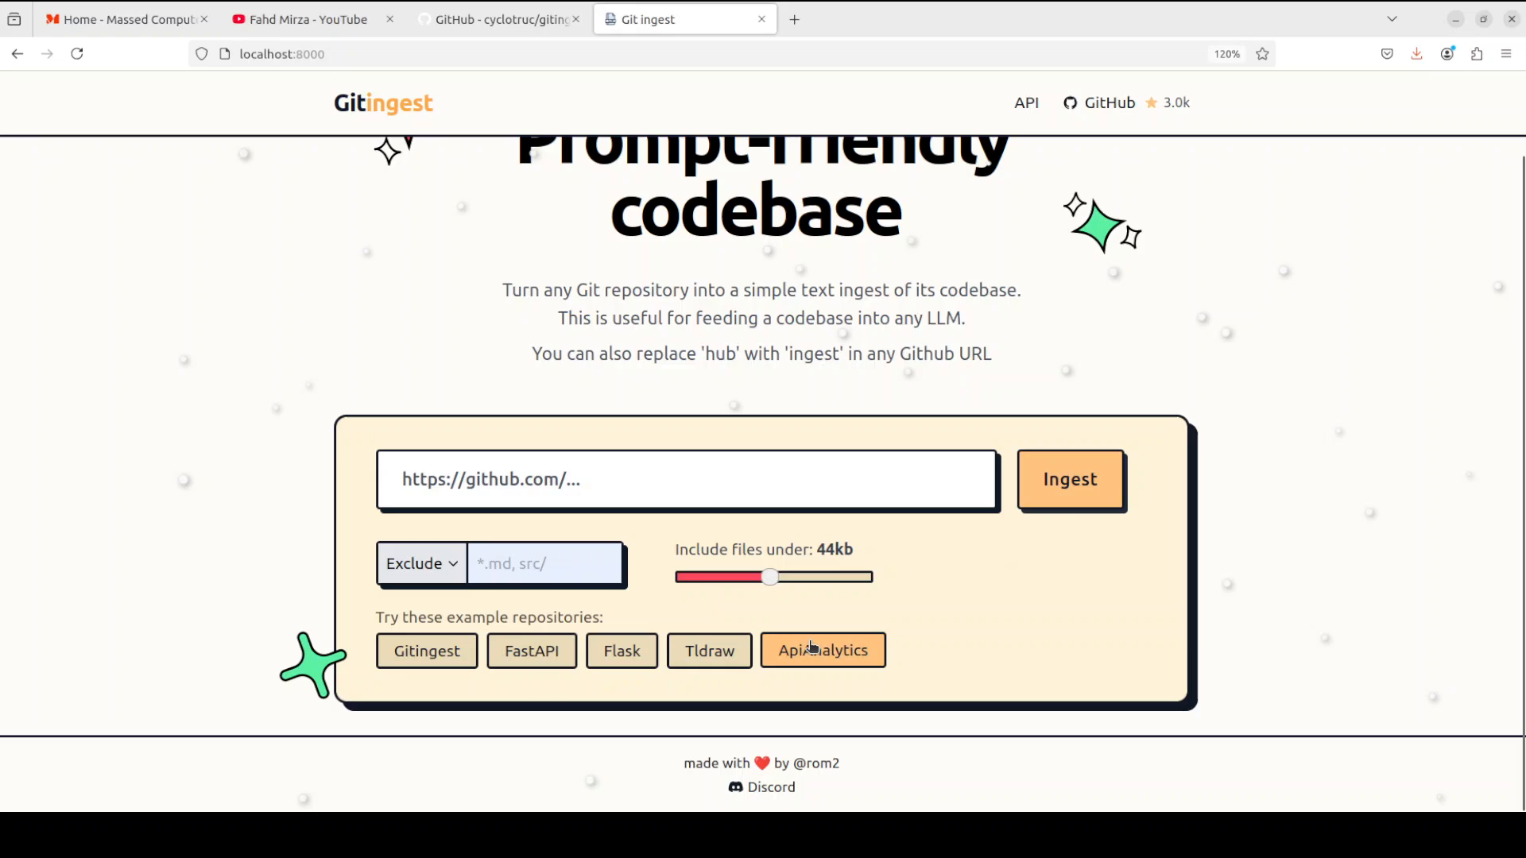
{"action": "mouse_move", "coordinate": [679, 497]}
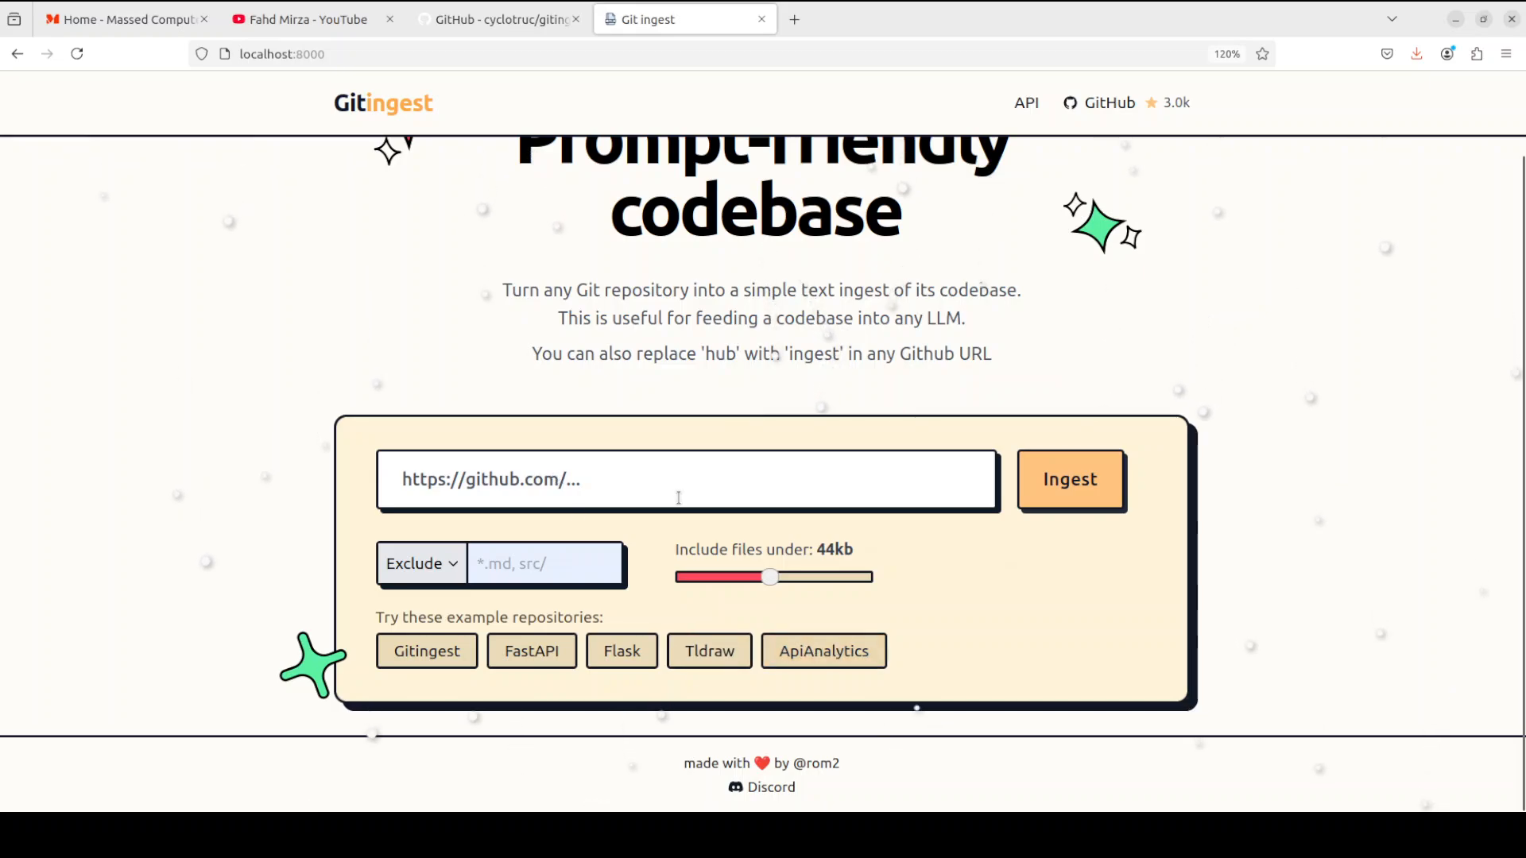
{"action": "mouse_move", "coordinate": [677, 683]}
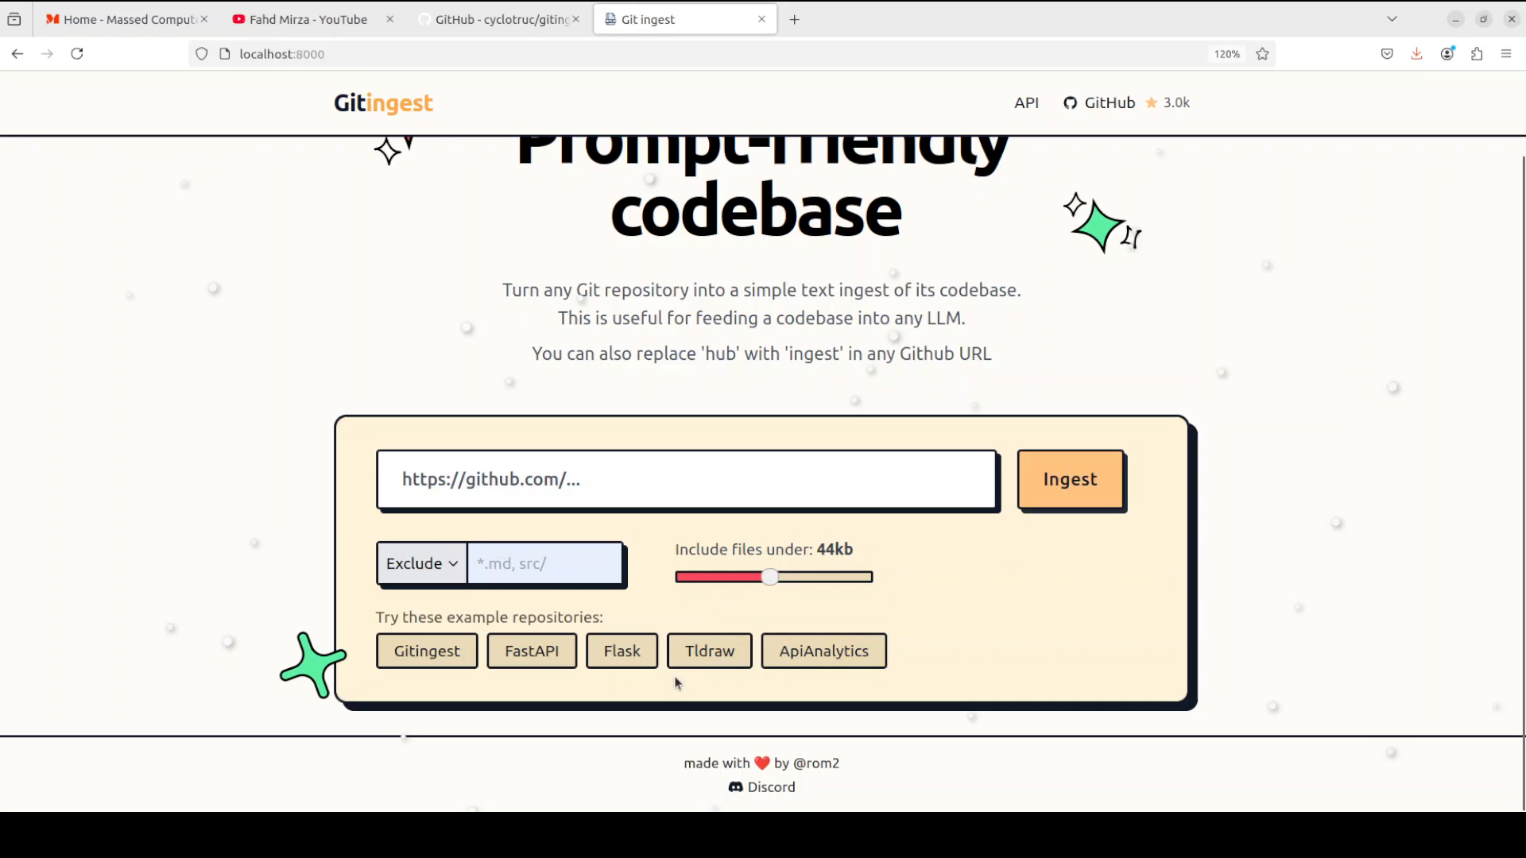
{"action": "mouse_move", "coordinate": [652, 695]}
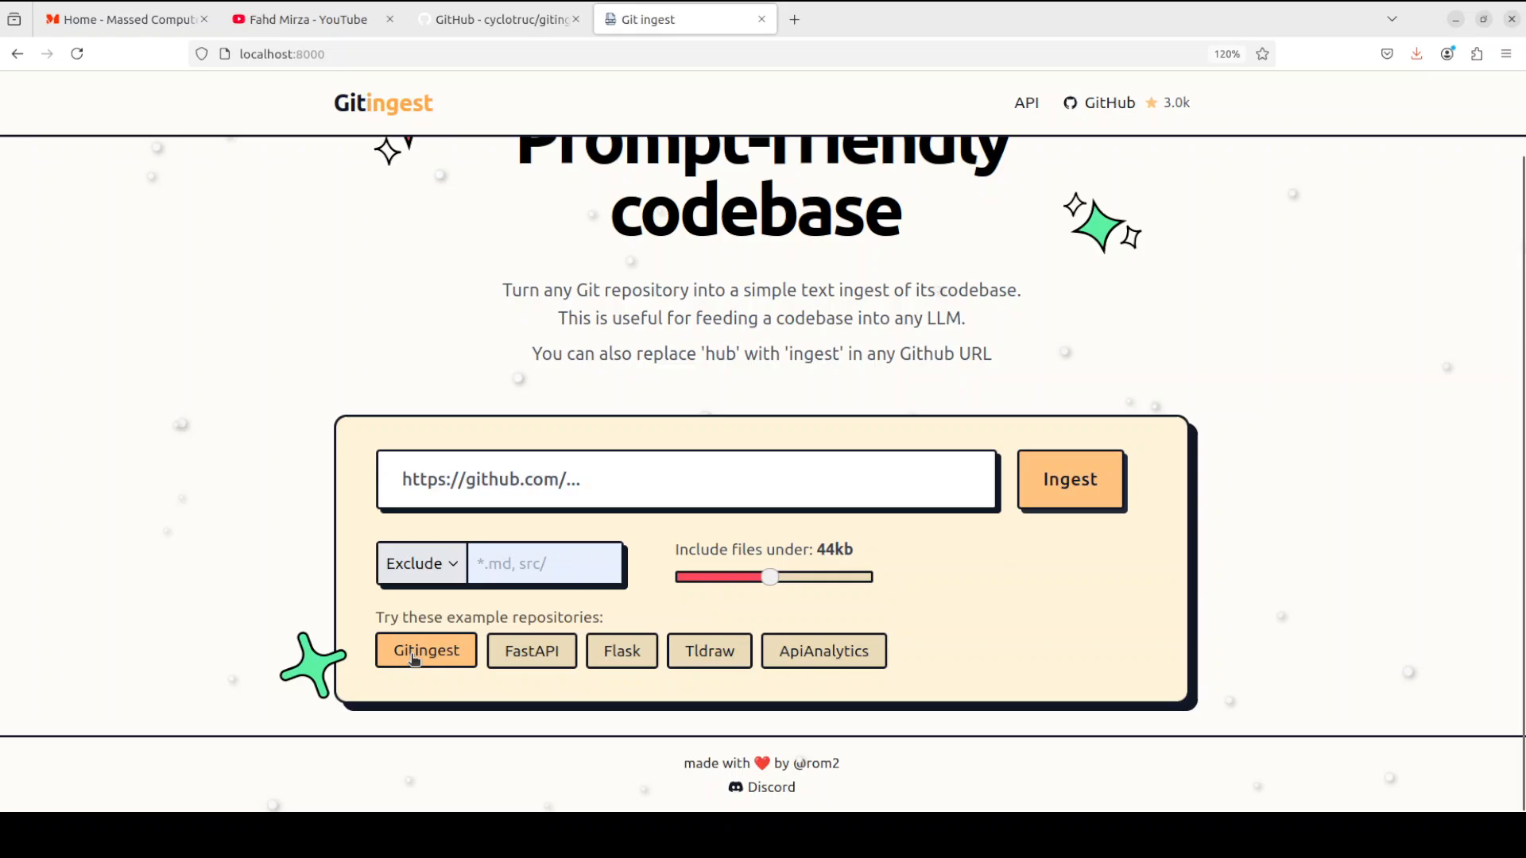
Ingest the Gitingest example repository, then reload after the Errno 2 file-not-found error.
{"action": "left_click", "coordinate": [426, 650]}
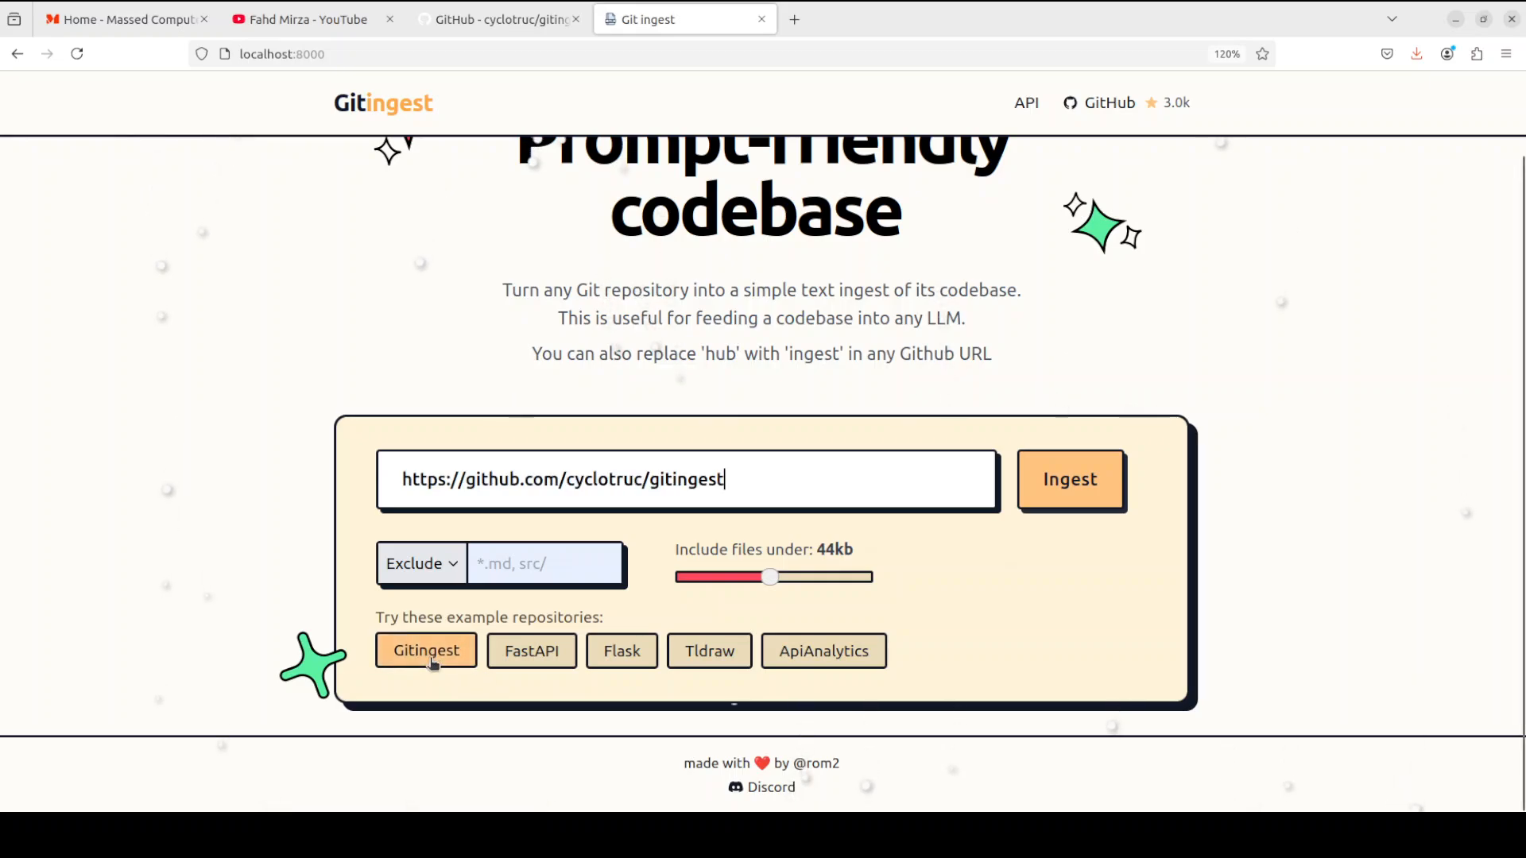
{"action": "left_click", "coordinate": [1069, 478]}
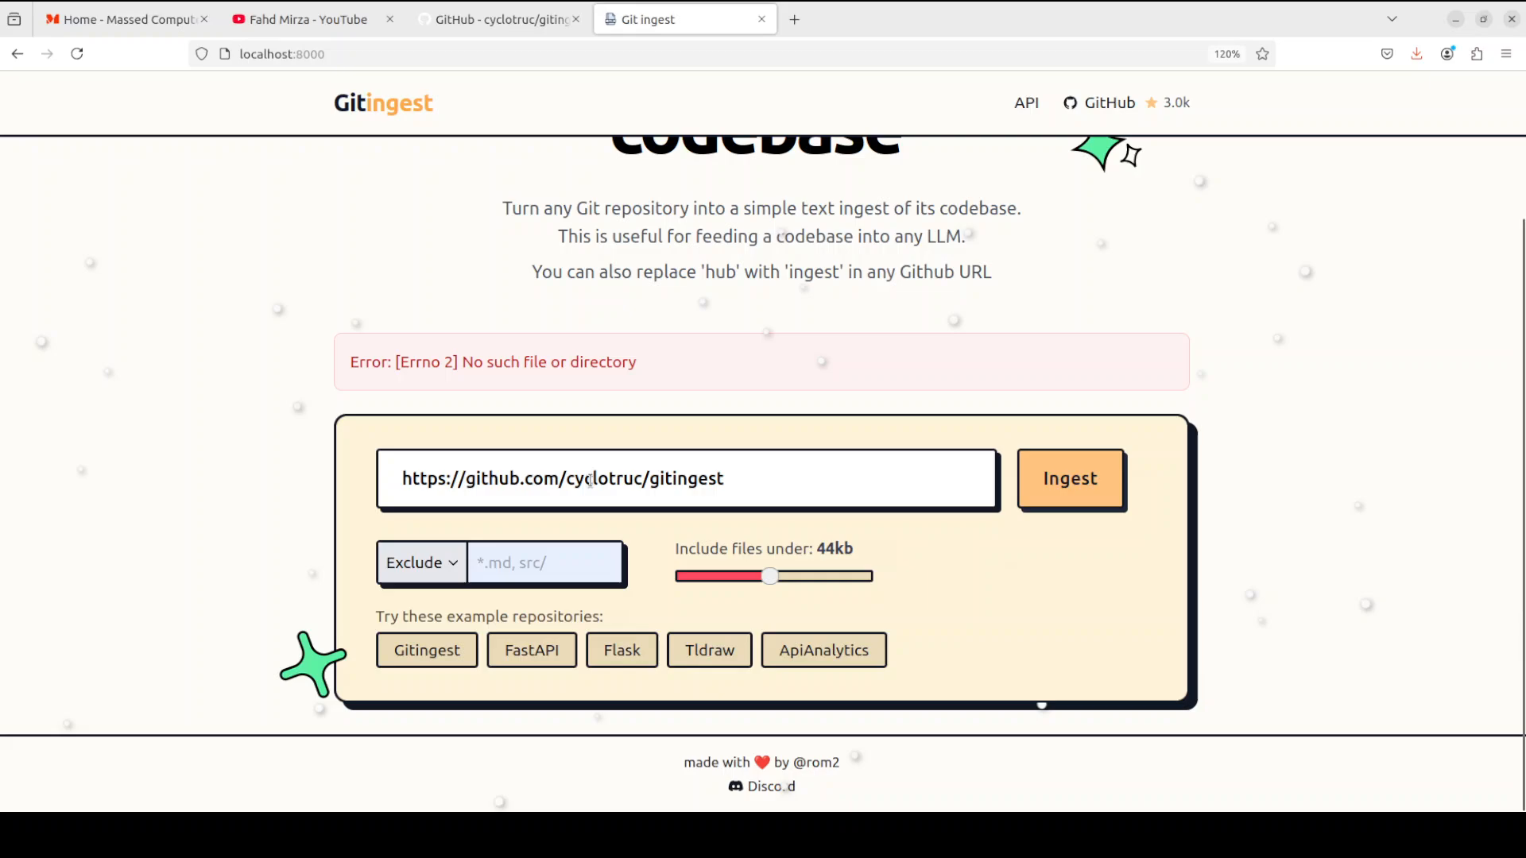
{"action": "left_click", "coordinate": [687, 478]}
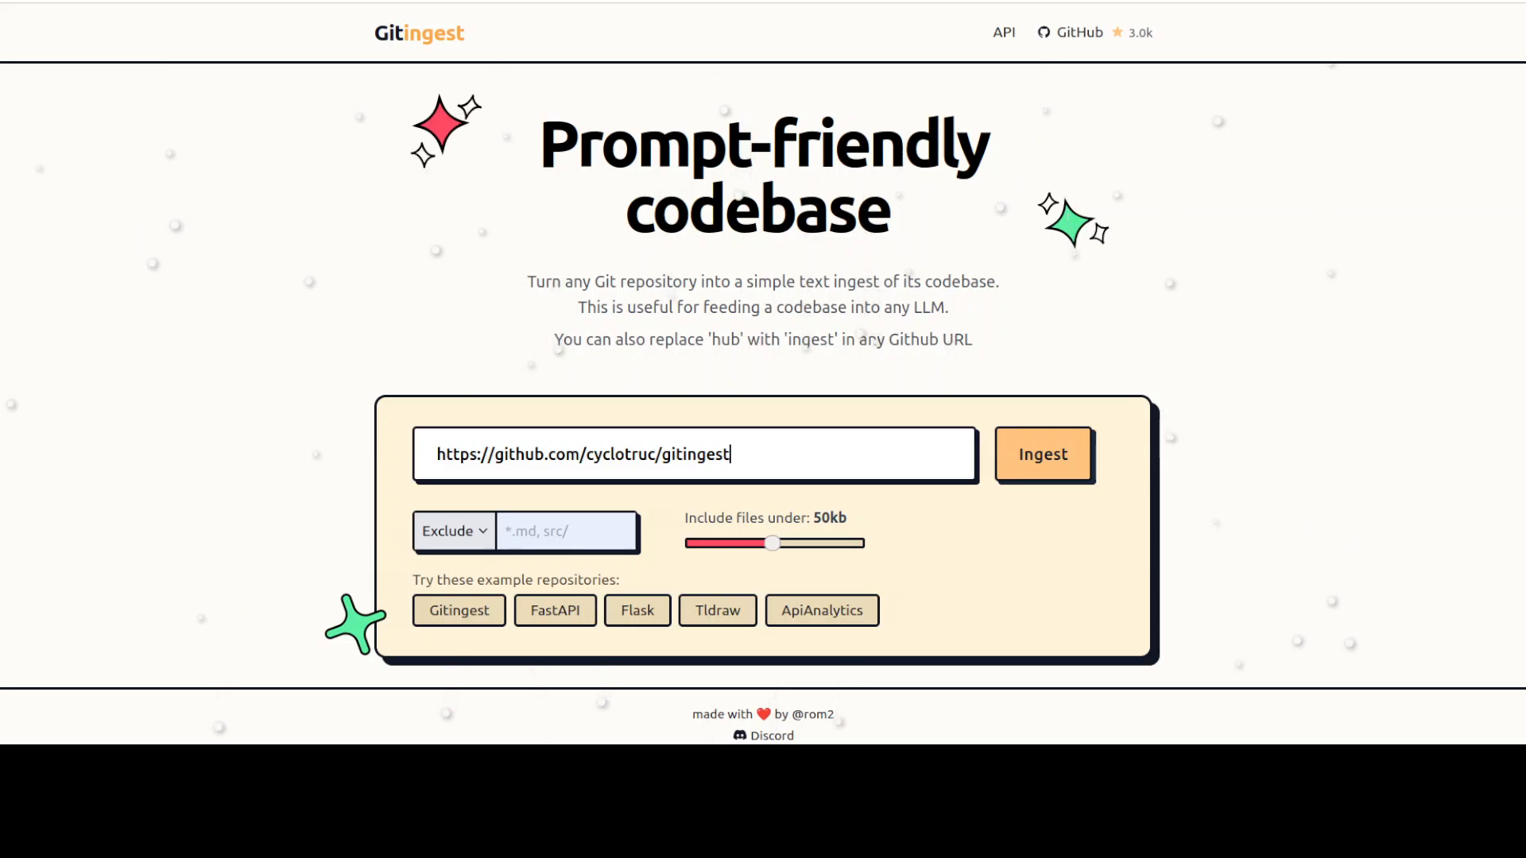
Ingest cyclotruc/gitingest and review the 42-file, ~25.2k-token summary, tree and file contents.
{"action": "left_click", "coordinate": [1042, 453]}
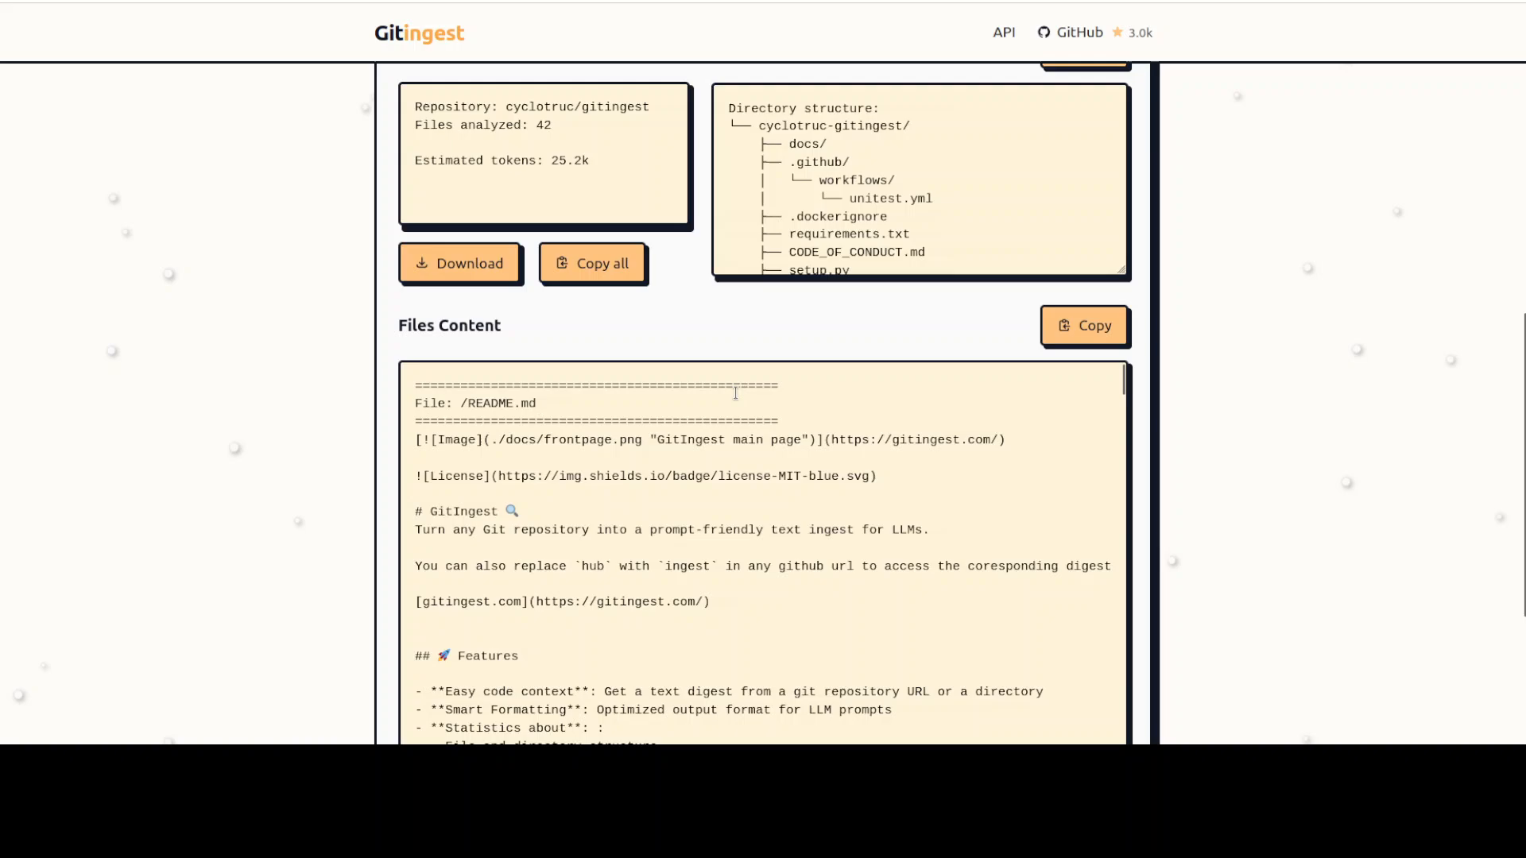
{"action": "scroll", "scroll_direction": "down", "scroll_amount": 3}
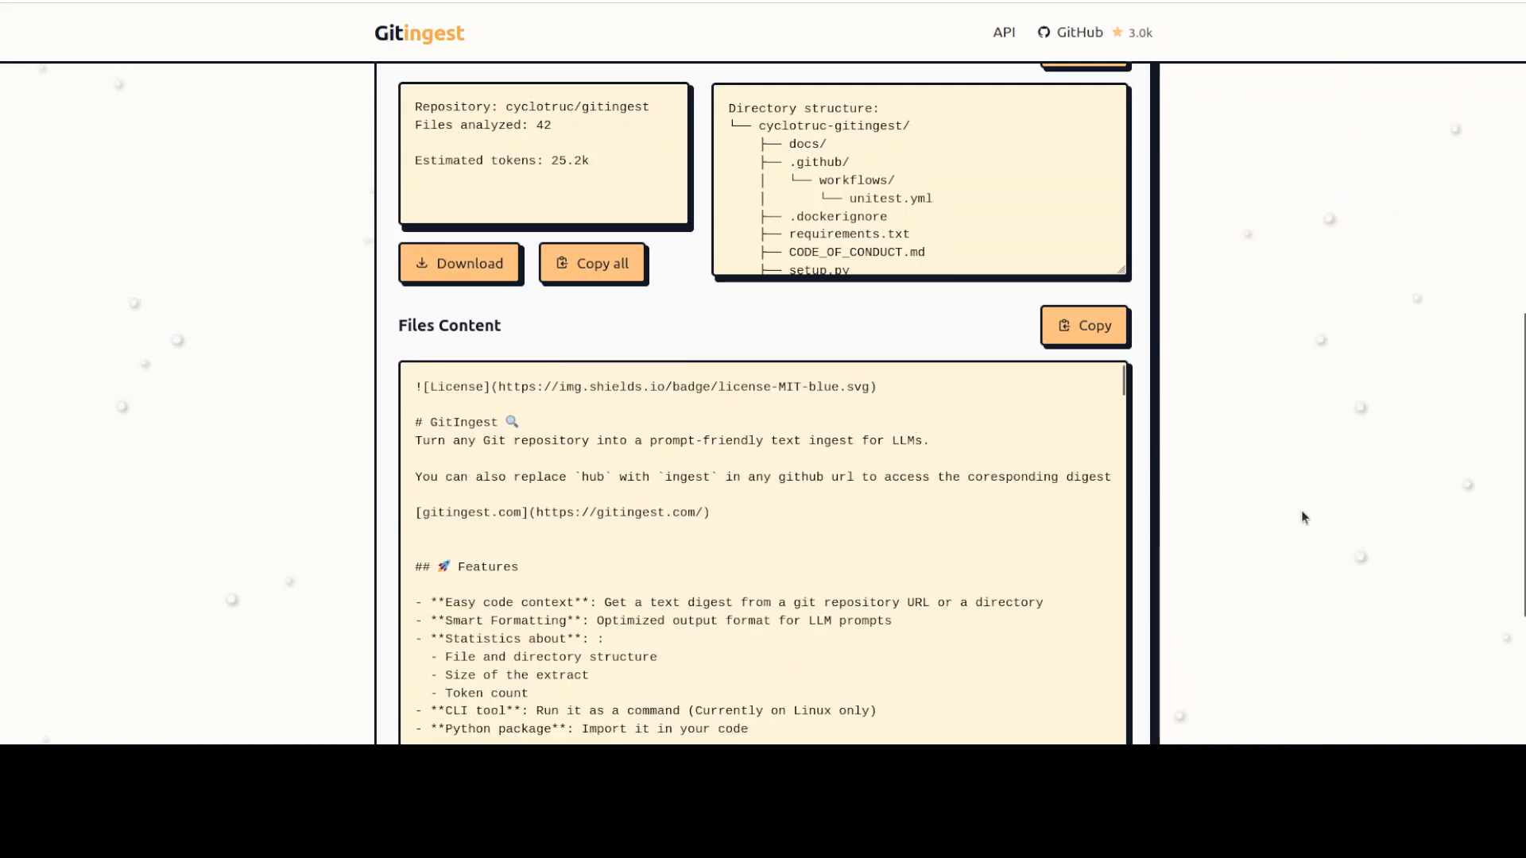
{"action": "scroll", "scroll_direction": "down", "scroll_amount": 3}
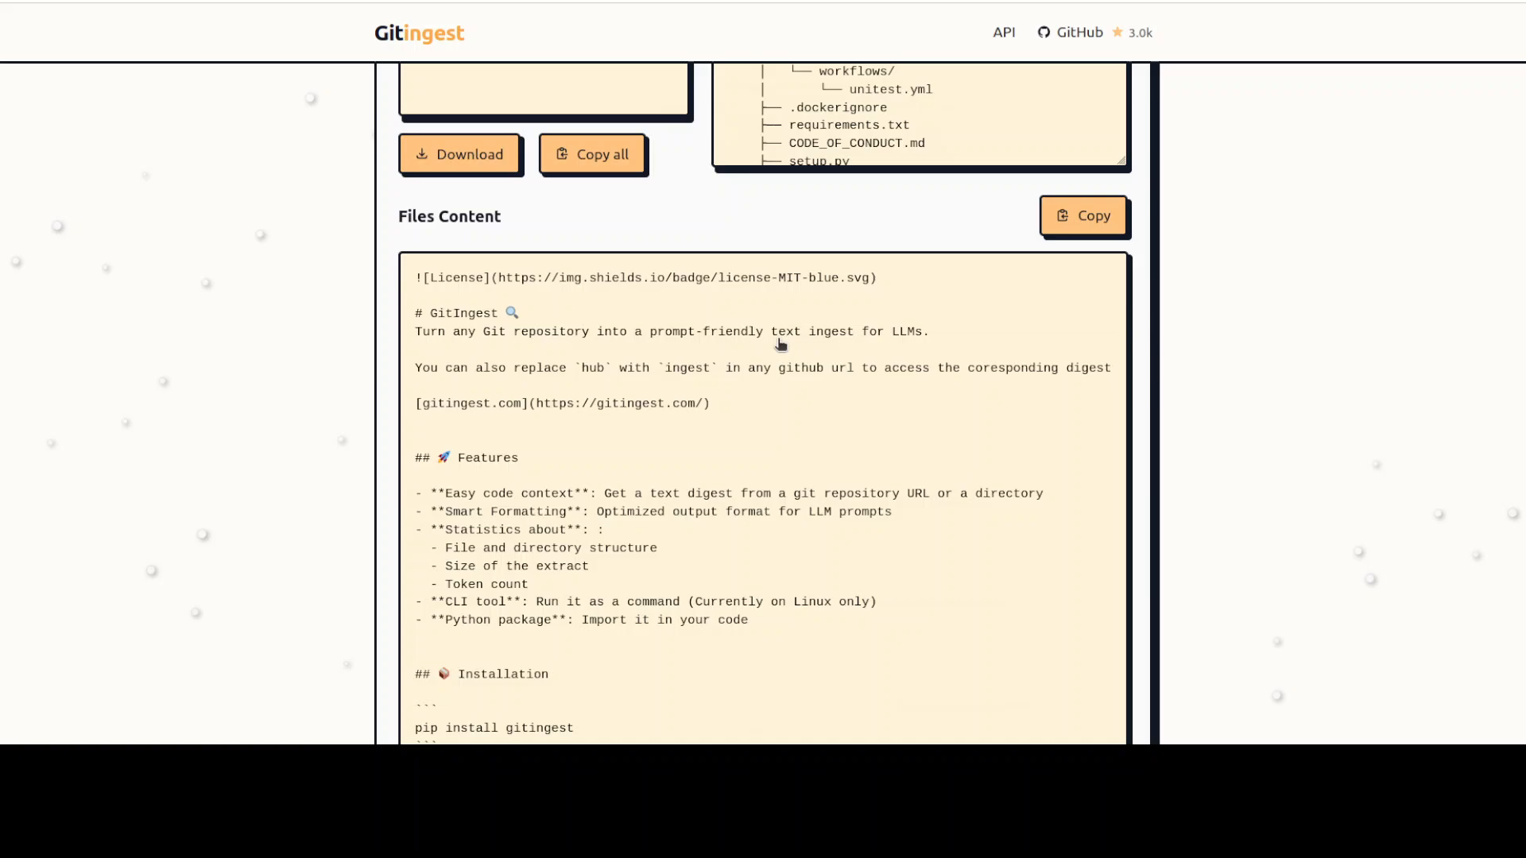
{"action": "scroll", "scroll_direction": "down", "scroll_amount": 3}
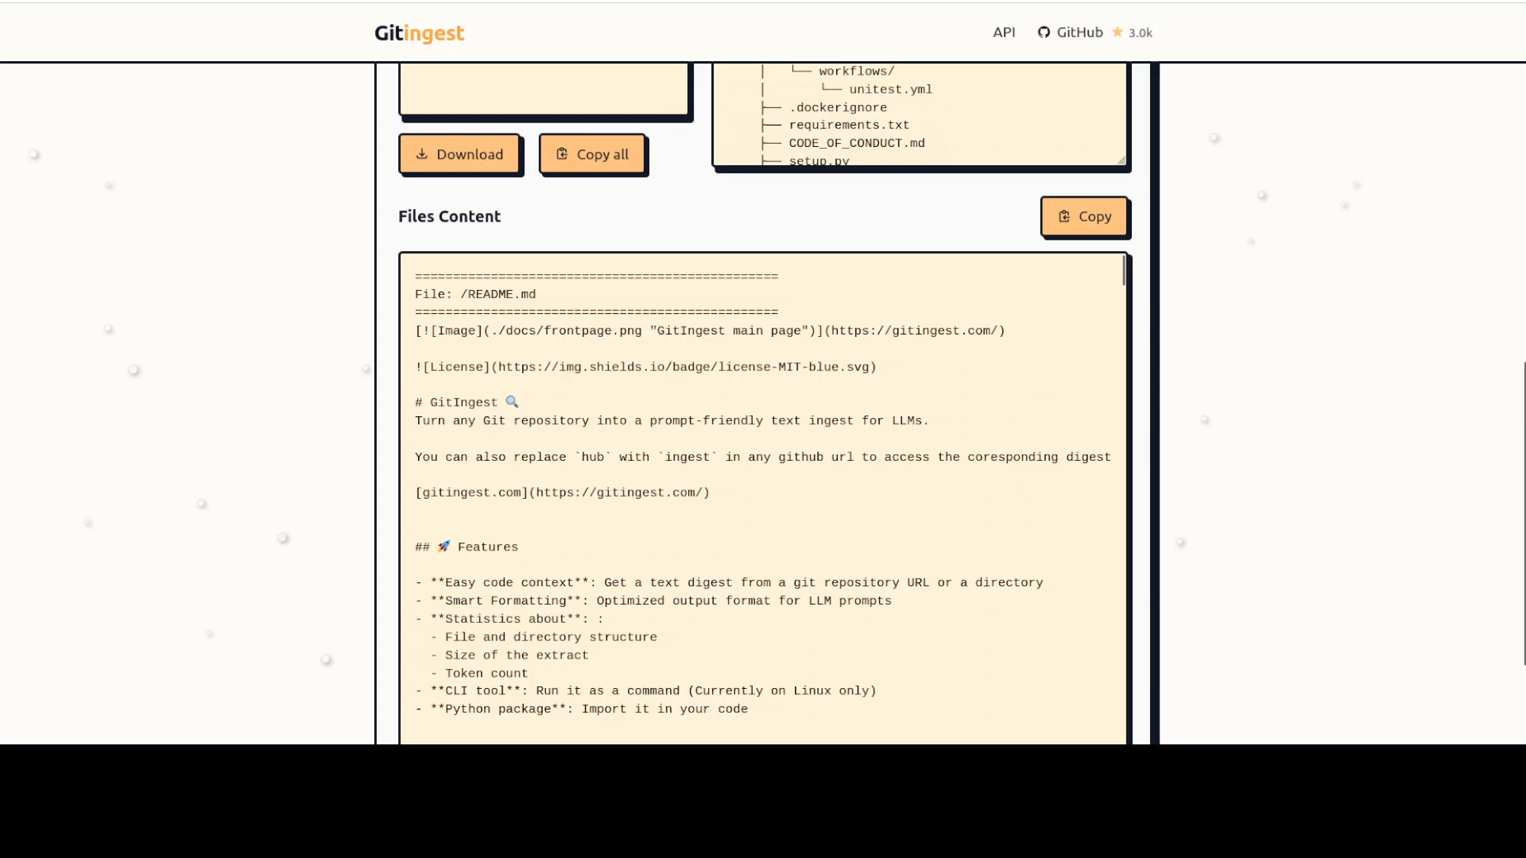
{"action": "scroll", "scroll_direction": "down", "scroll_amount": 3}
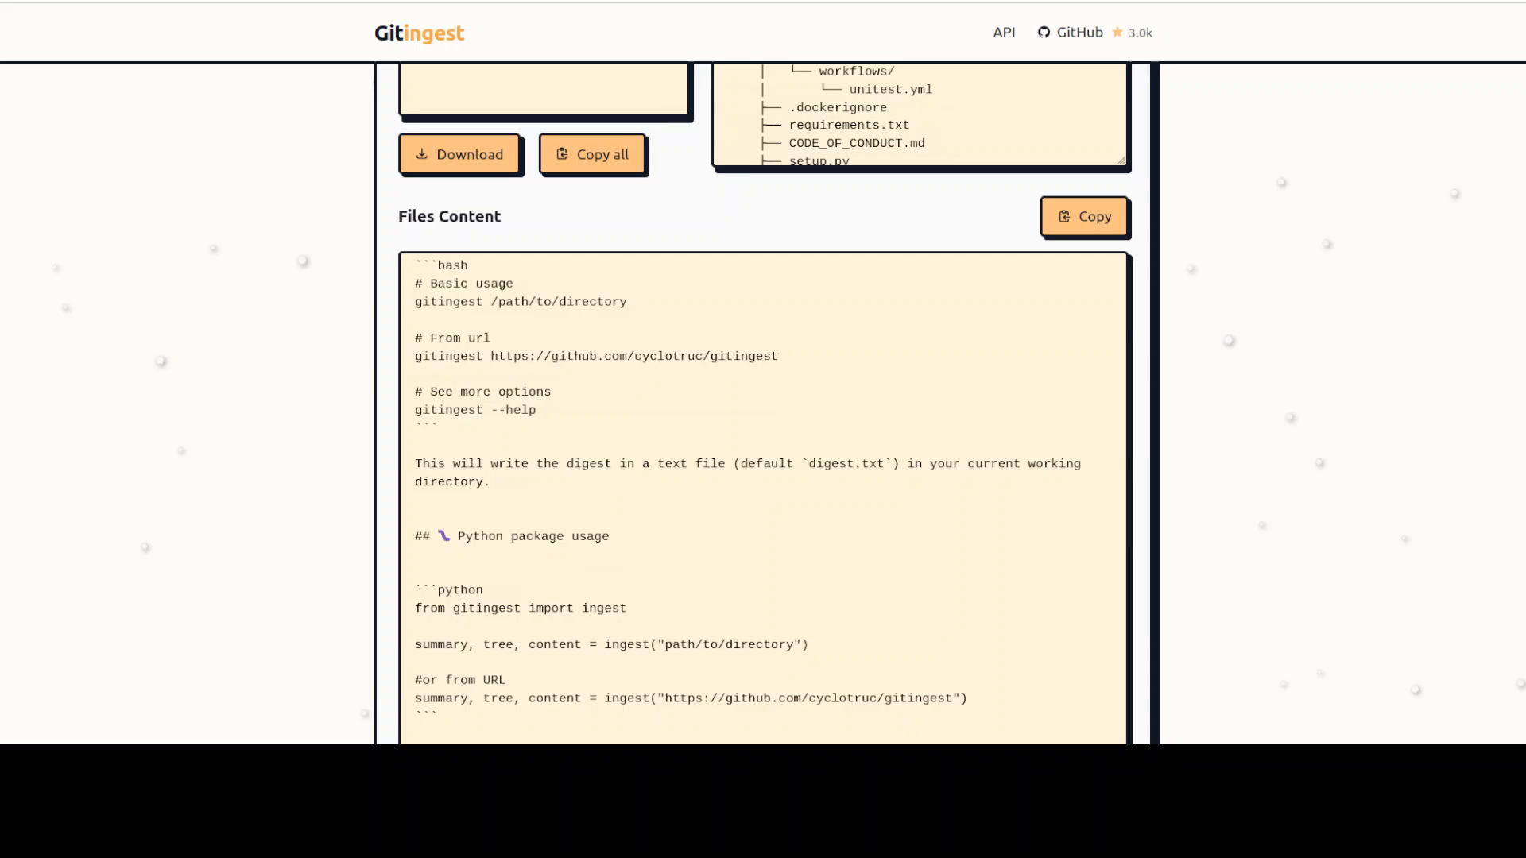
{"action": "scroll", "scroll_direction": "down", "scroll_amount": 3}
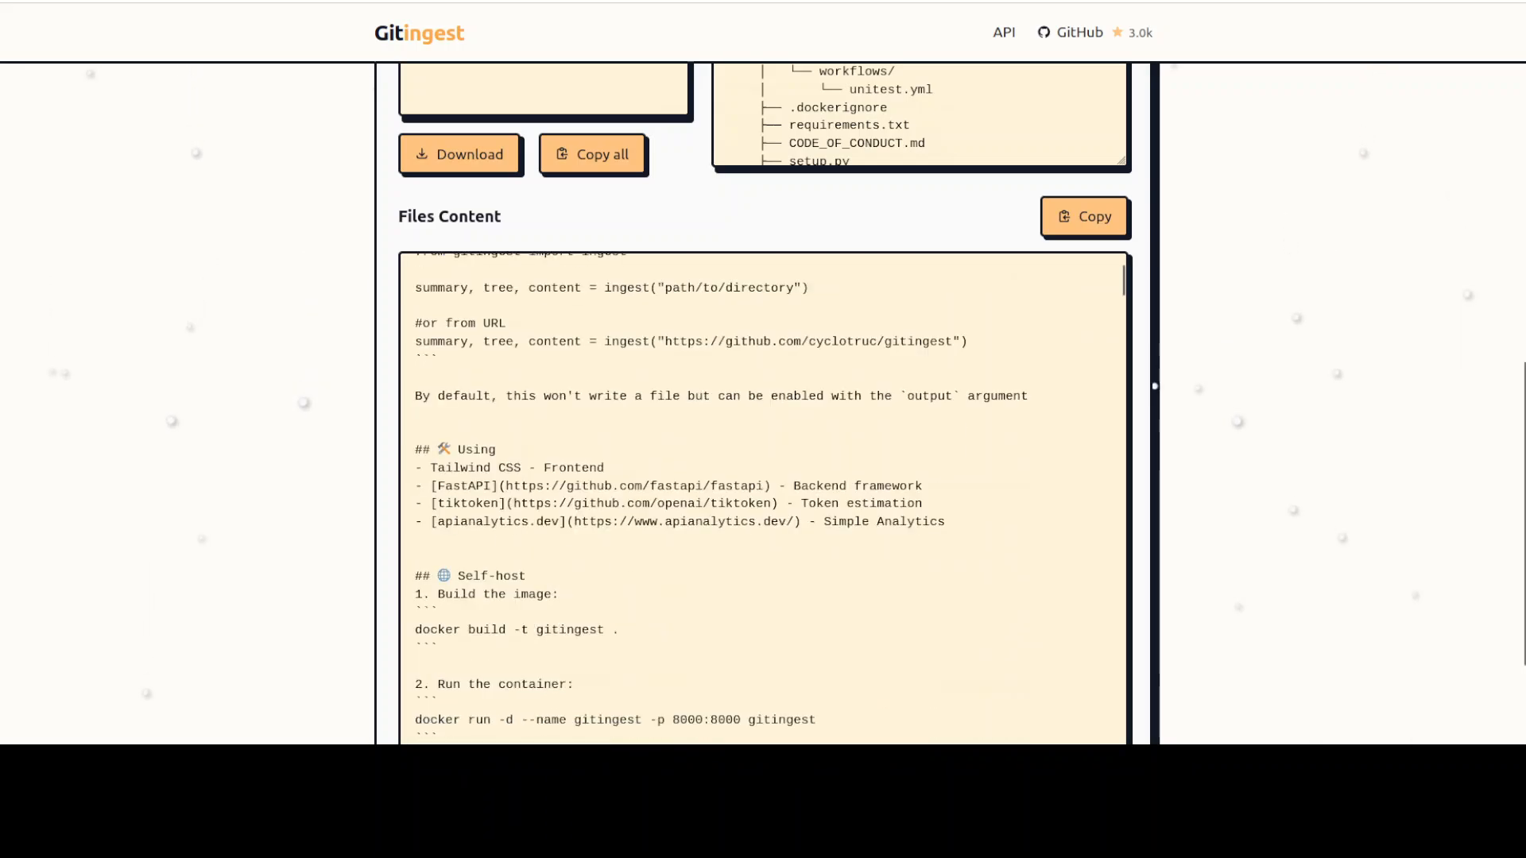
{"action": "scroll", "scroll_direction": "down", "scroll_amount": 3}
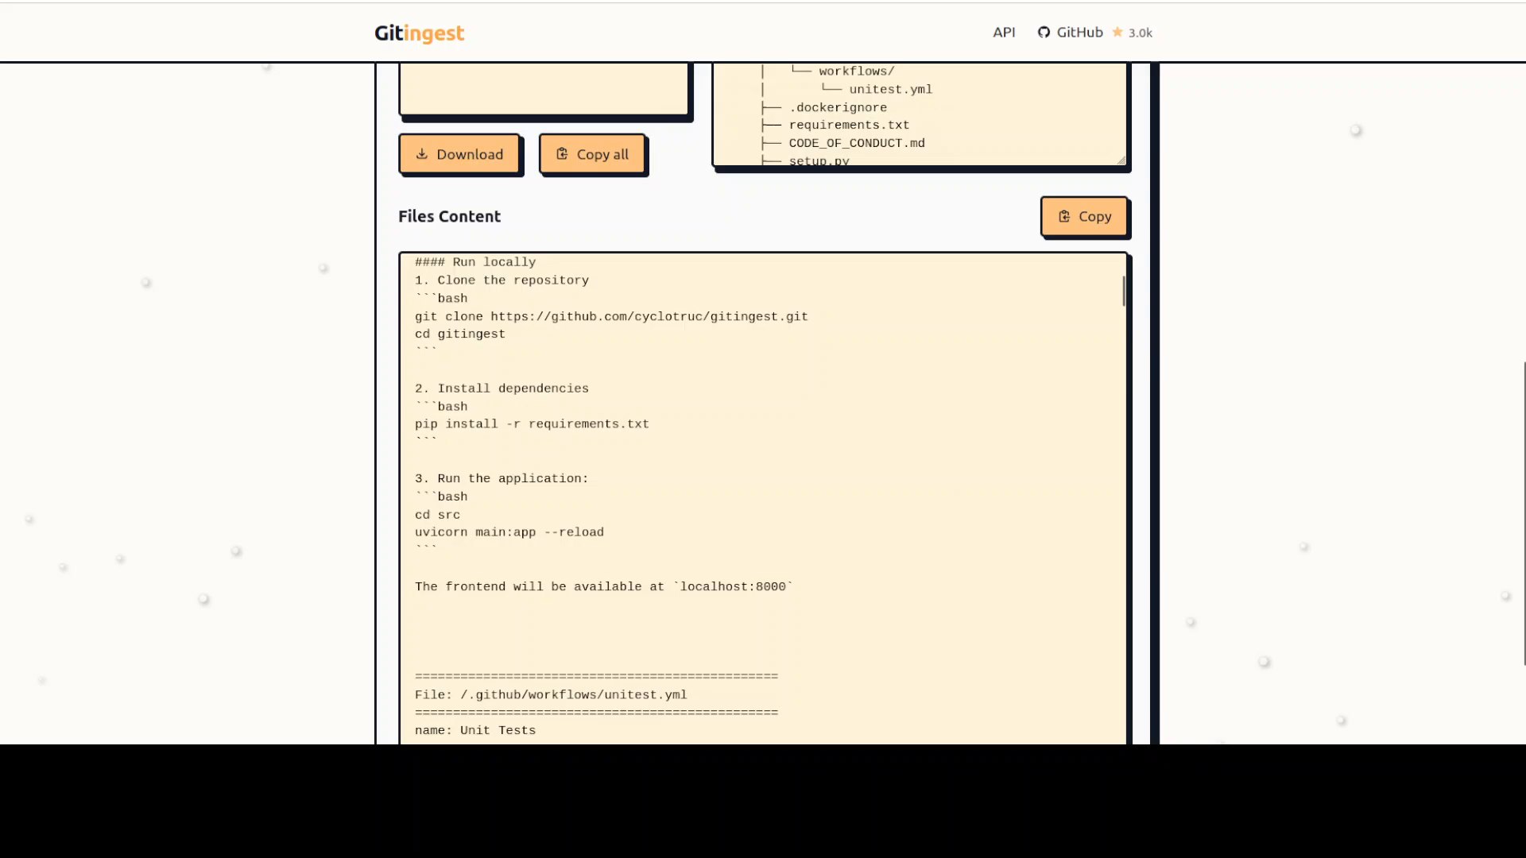
{"action": "scroll", "scroll_direction": "down", "scroll_amount": 3}
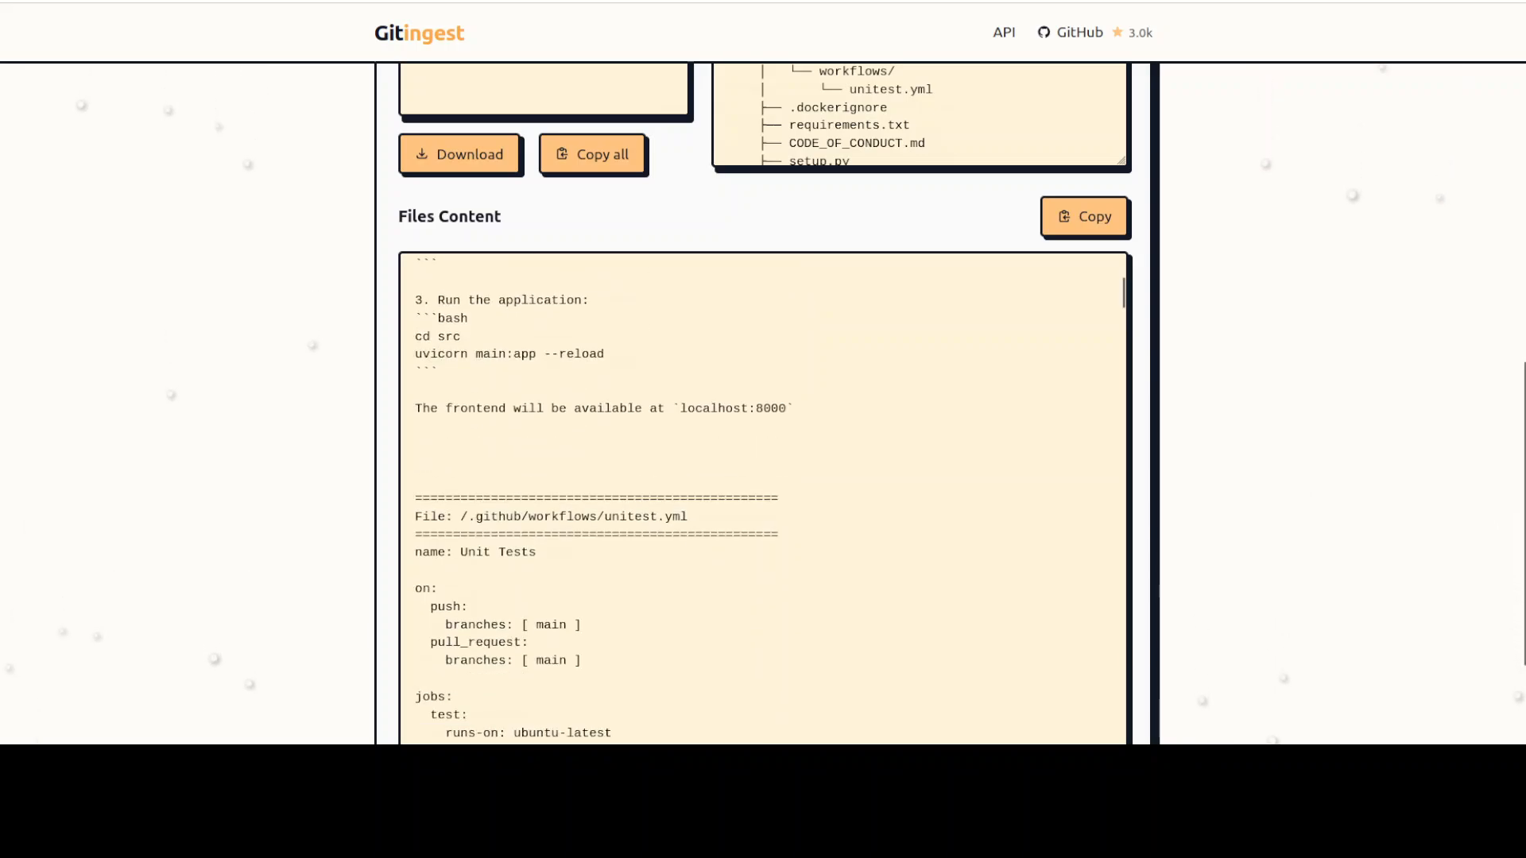
{"action": "scroll", "scroll_direction": "down", "scroll_amount": 3}
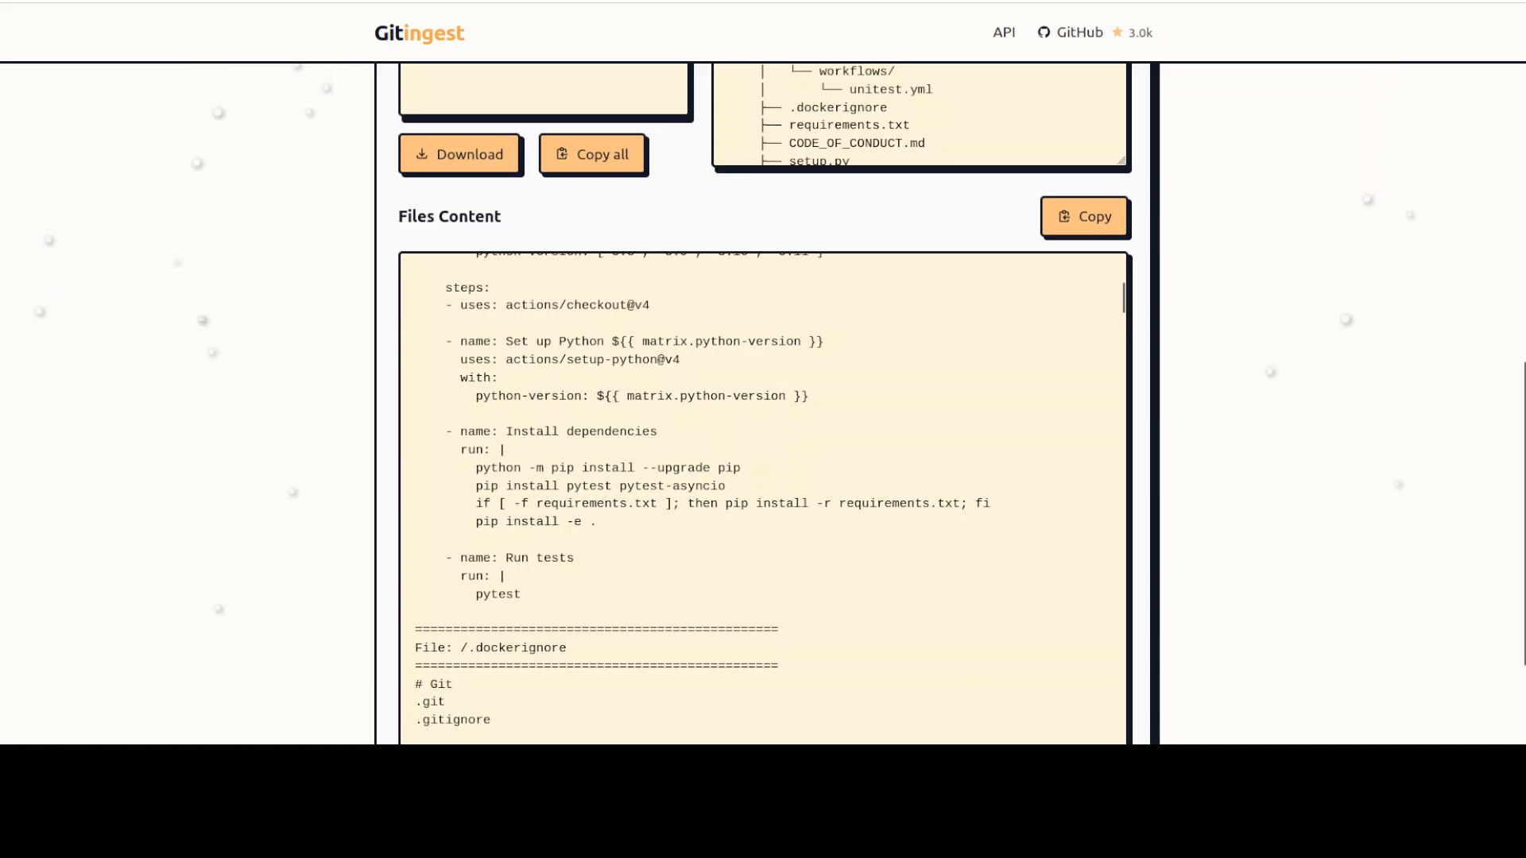
{"action": "scroll", "scroll_direction": "down", "scroll_amount": 3}
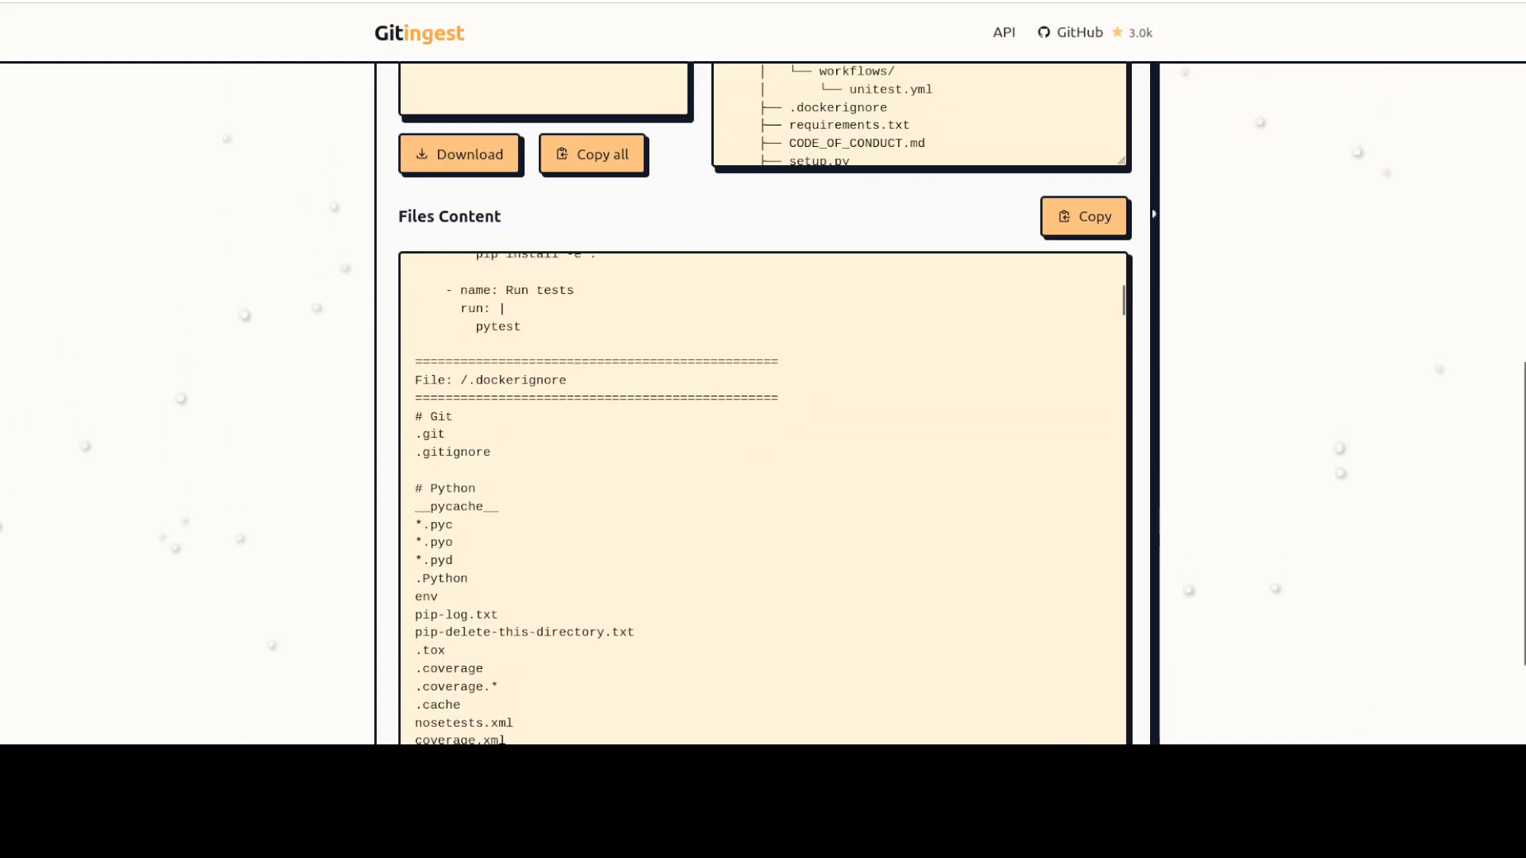
{"action": "scroll", "scroll_direction": "down", "scroll_amount": 3}
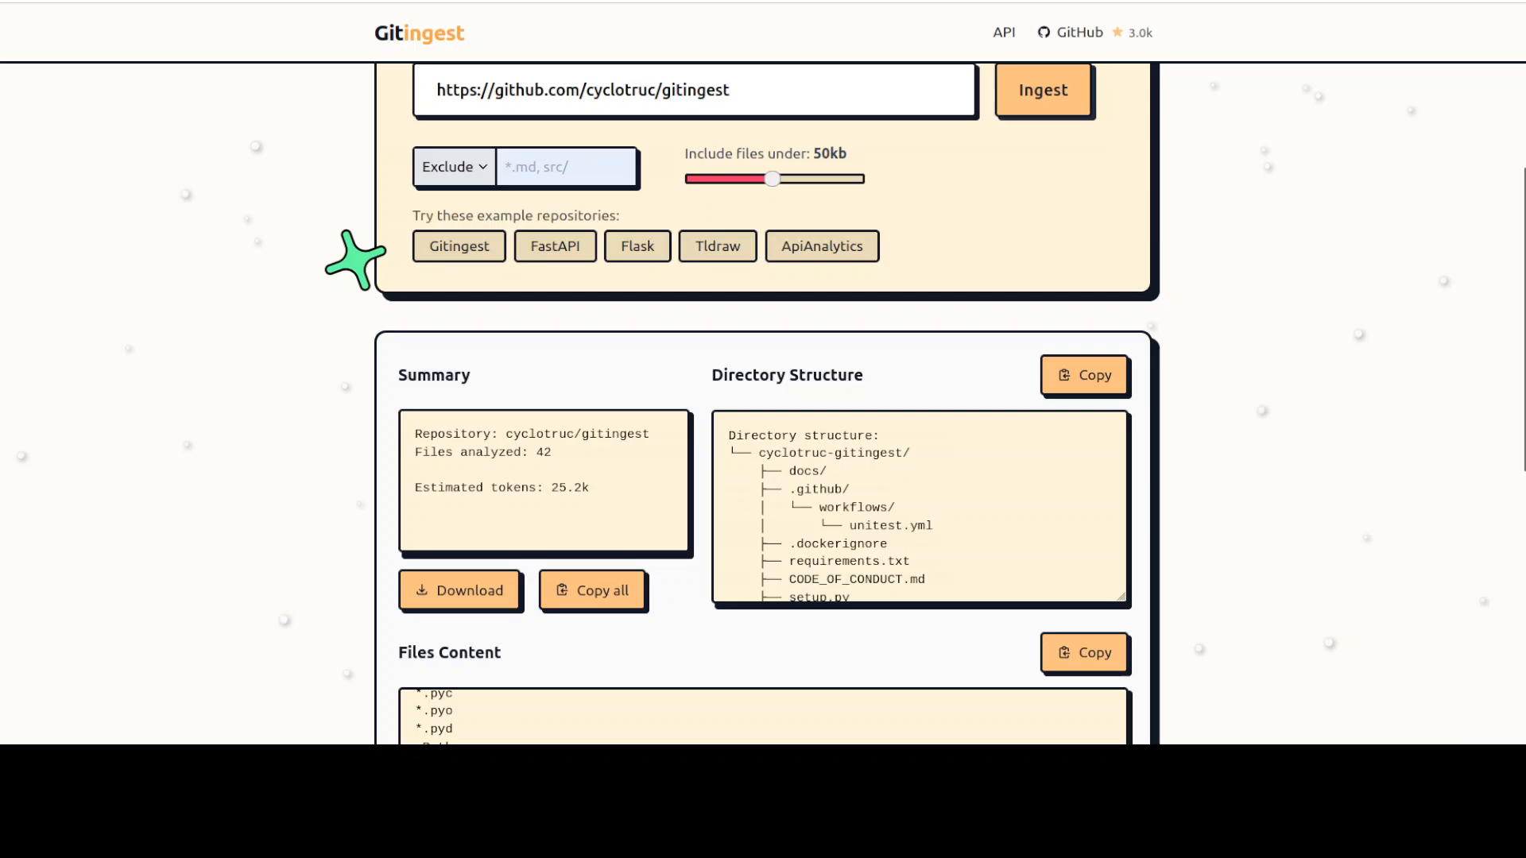
Switch to the YouTube channel browser tab.
{"action": "left_click", "coordinate": [453, 277]}
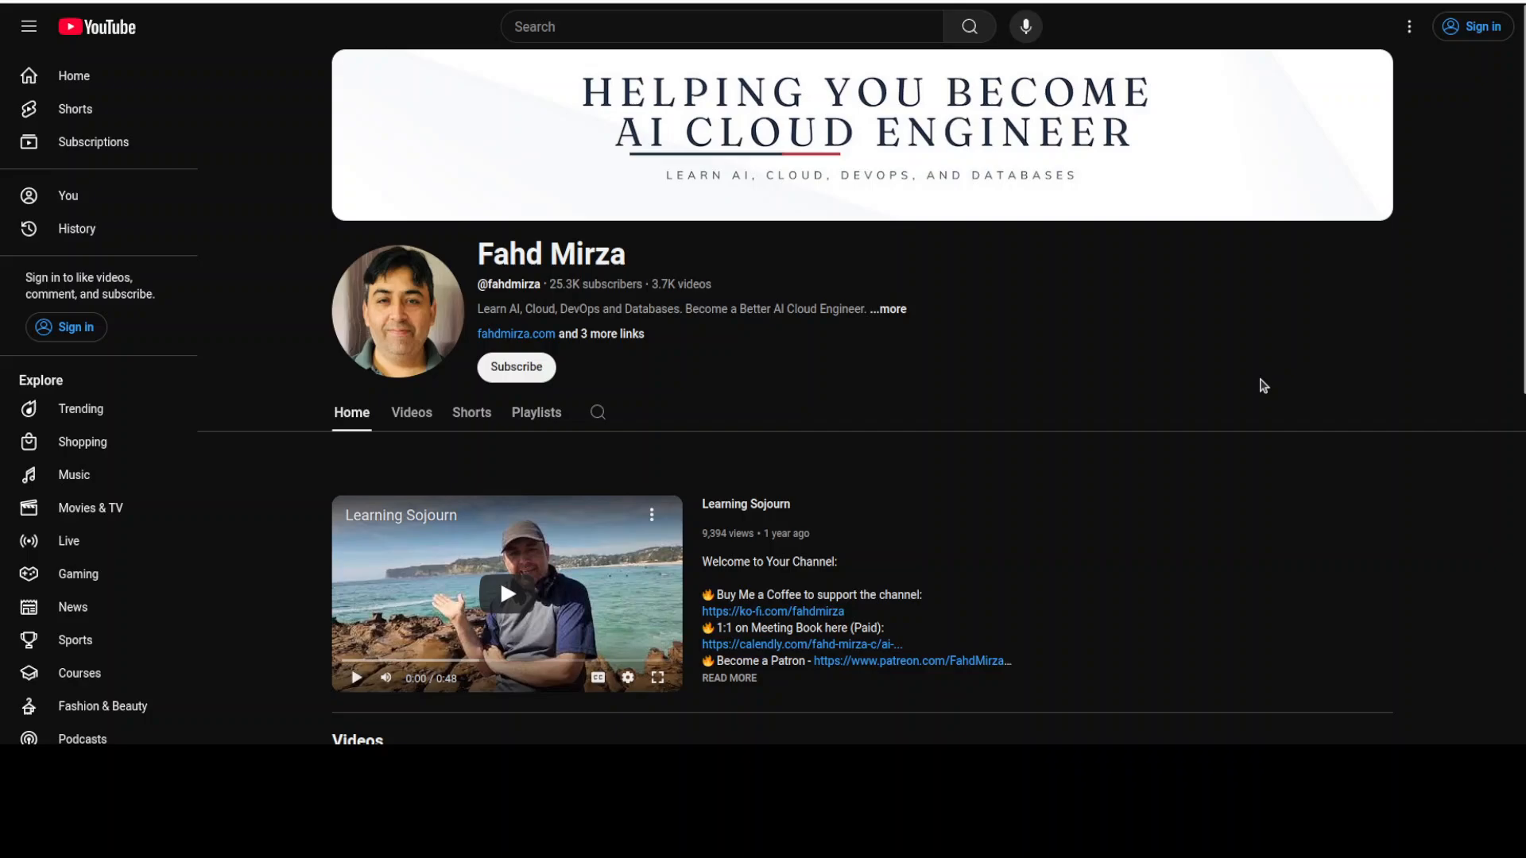
{"action": "mouse_move", "coordinate": [993, 422]}
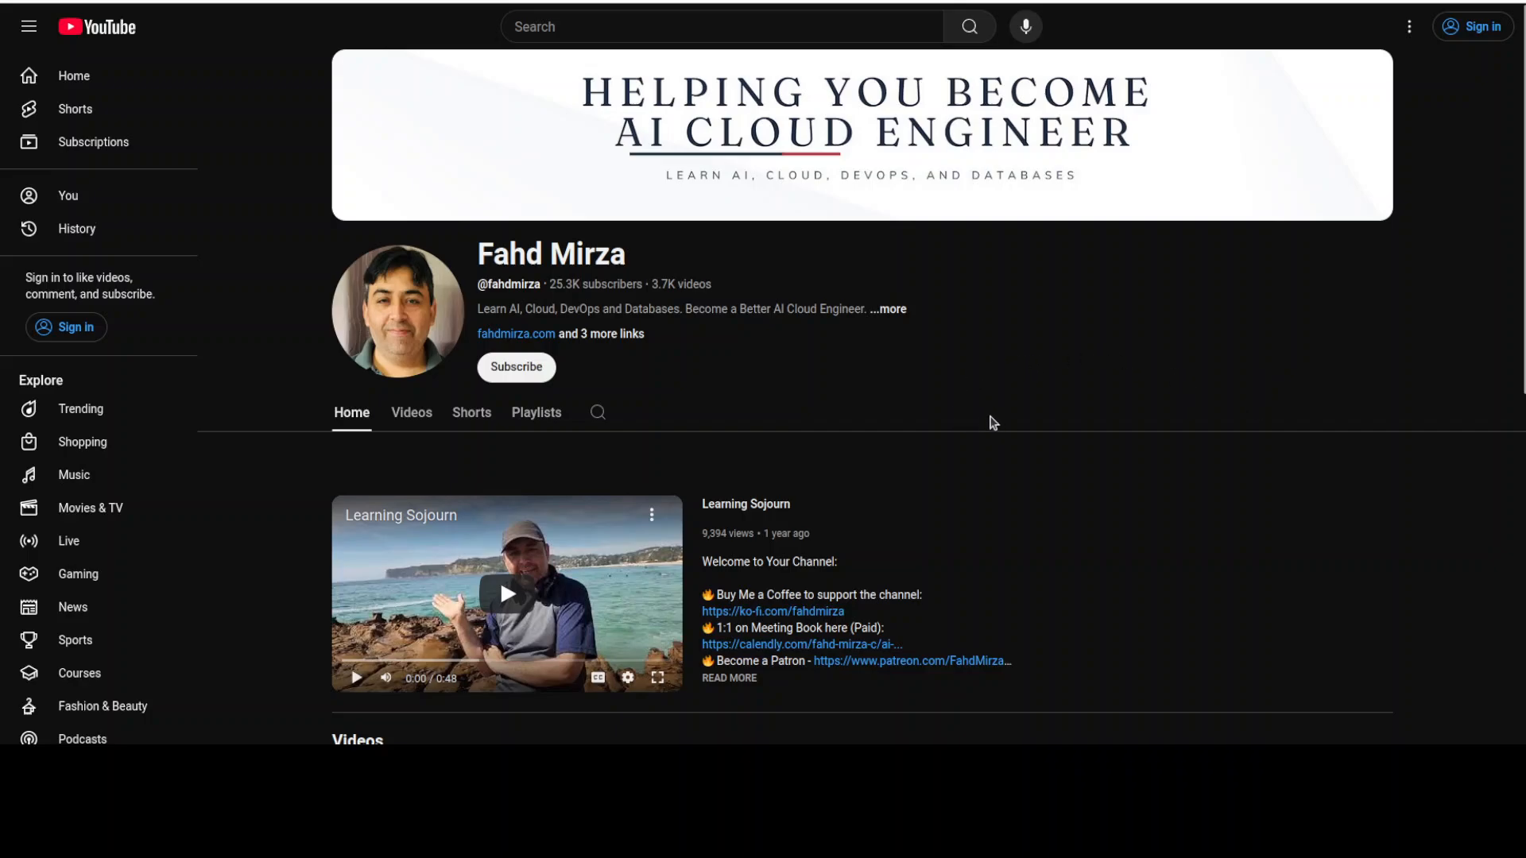